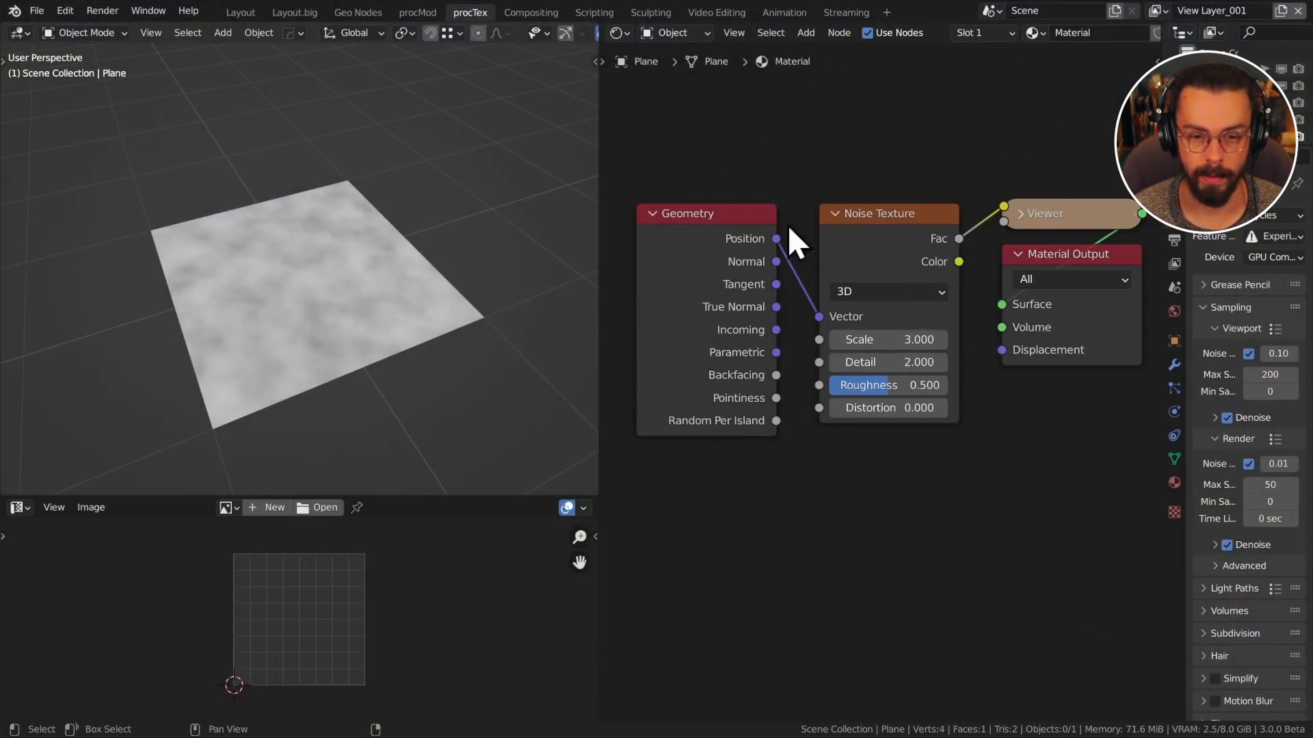
{"action": "mouse_move", "coordinate": [938, 457]}
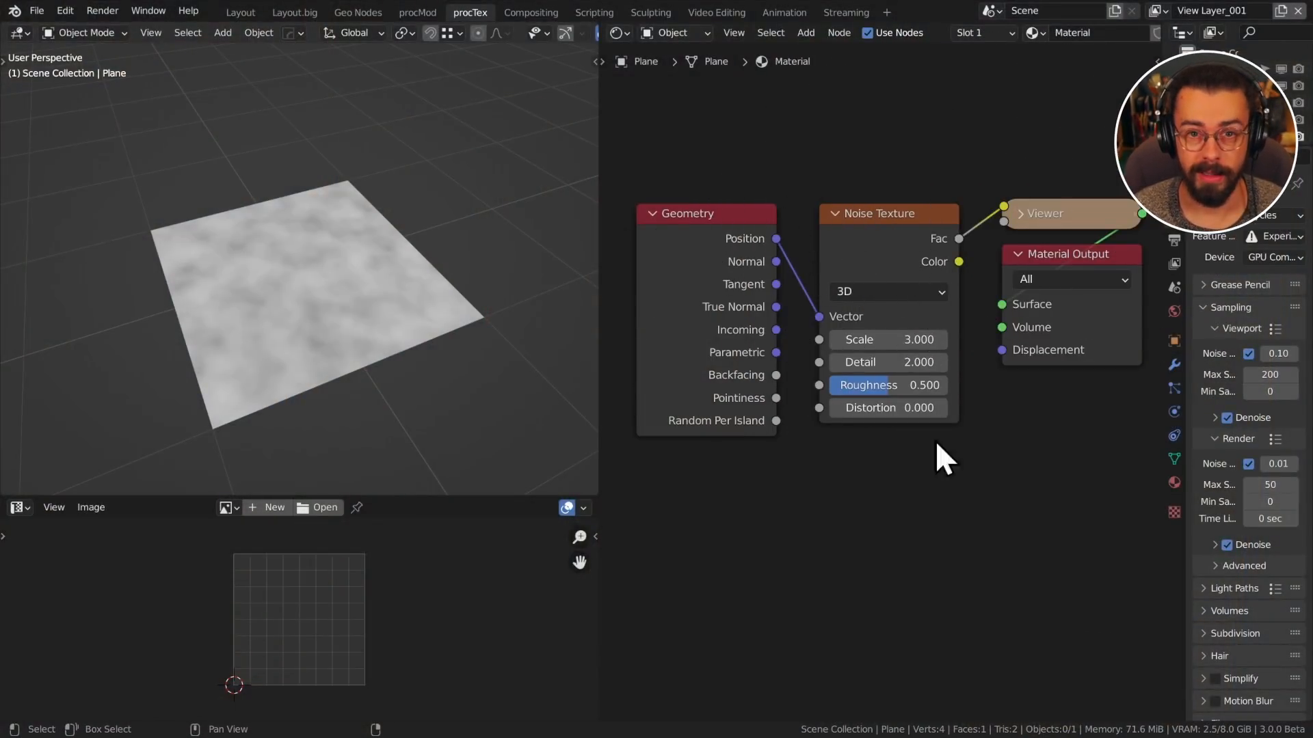
{"action": "mouse_move", "coordinate": [964, 130]}
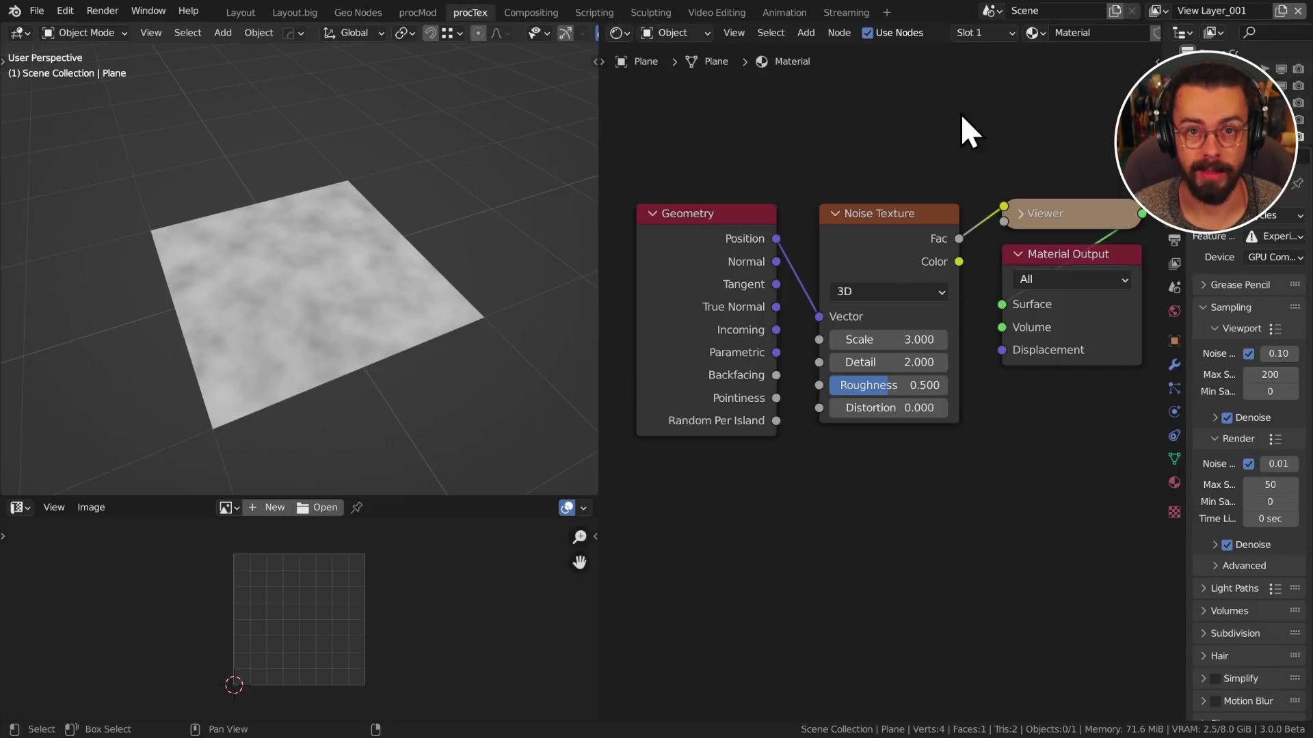
{"action": "mouse_move", "coordinate": [930, 300]}
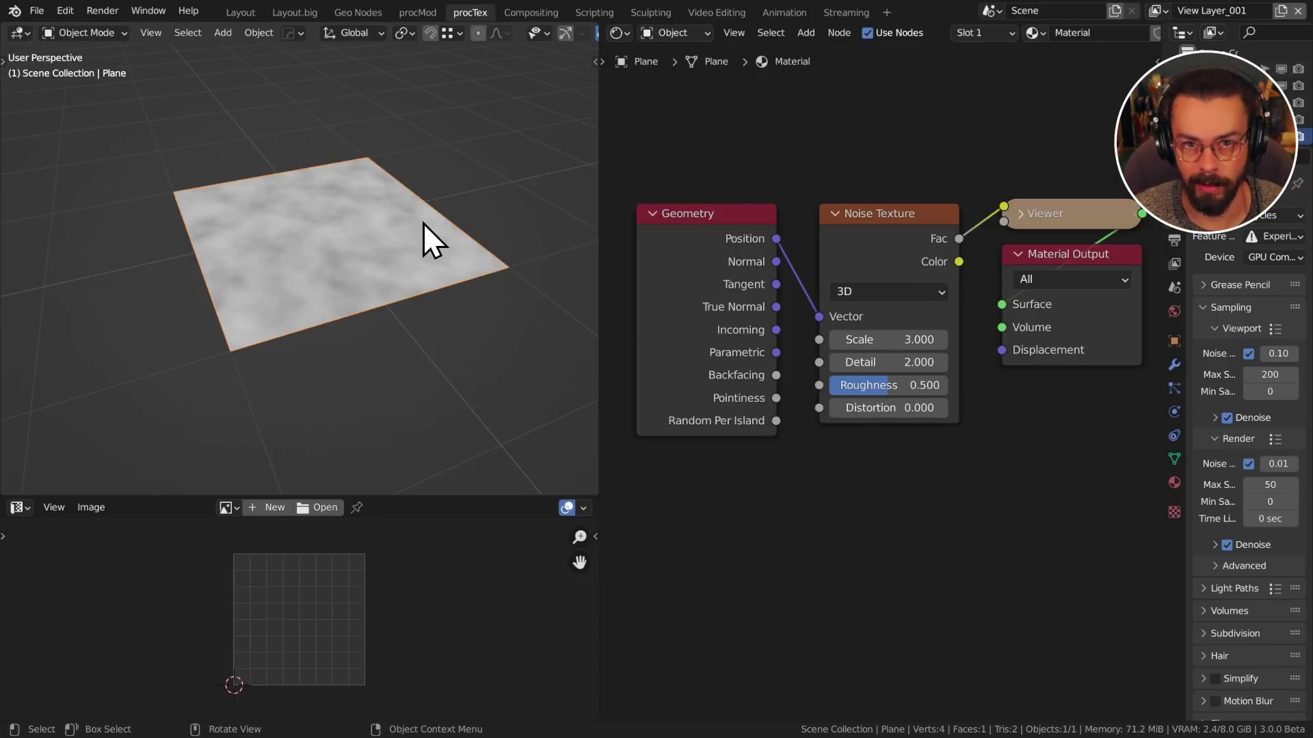
{"action": "mouse_move", "coordinate": [478, 268]}
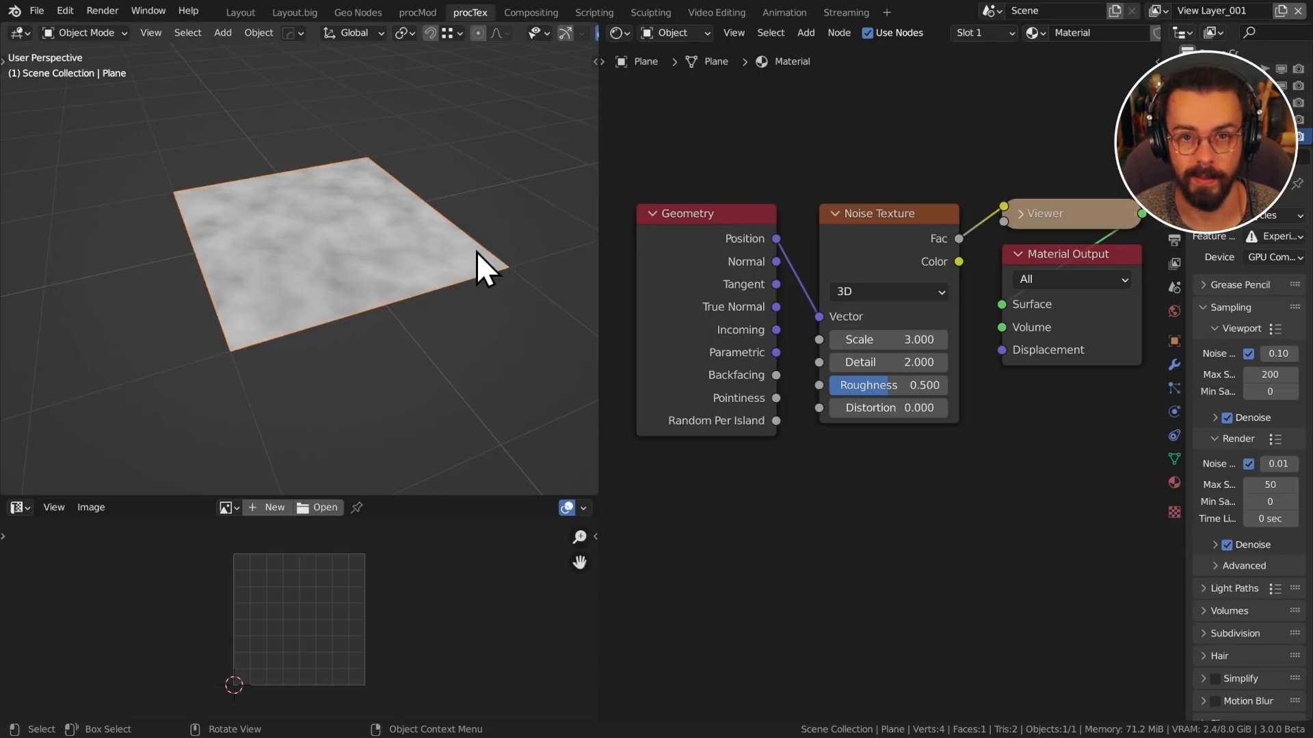
Step: Link the Scale node's Vector into Set Position Offset, with Noise Texture scale 1.21
{"action": "left_click", "coordinate": [357, 12]}
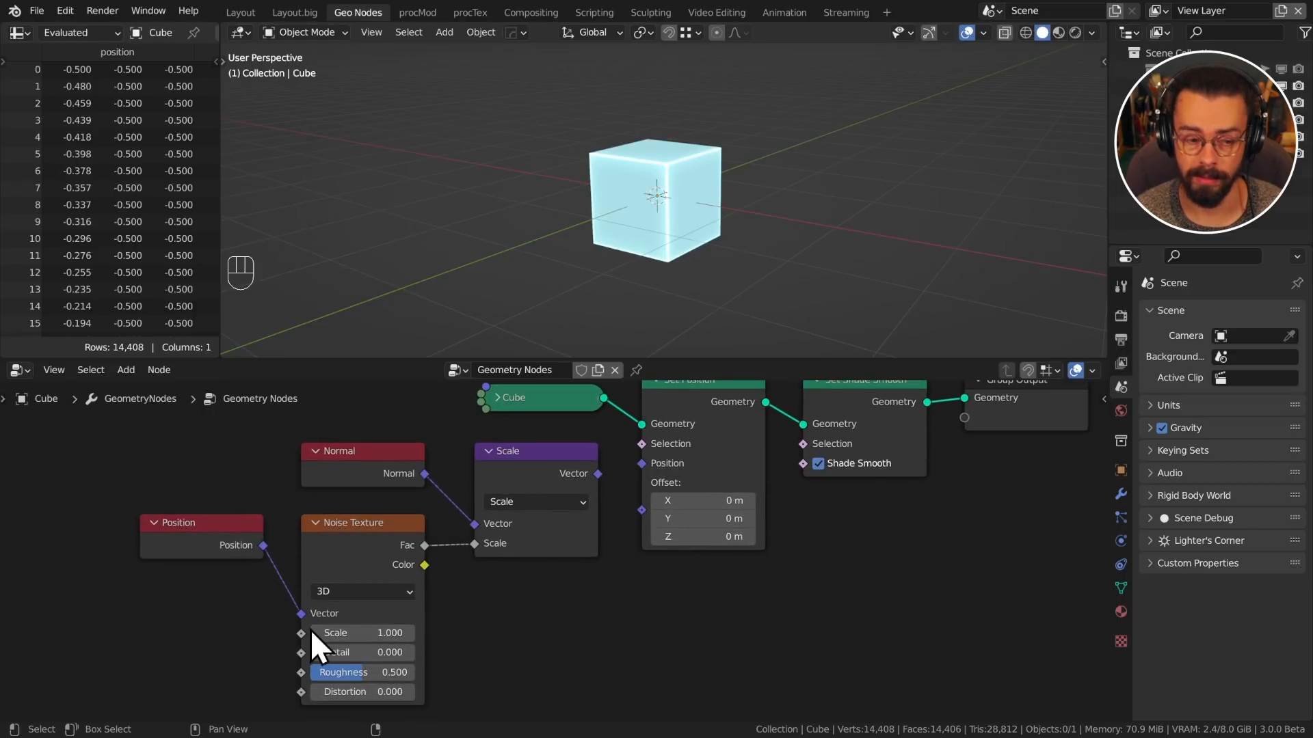
{"action": "mouse_move", "coordinate": [394, 571]}
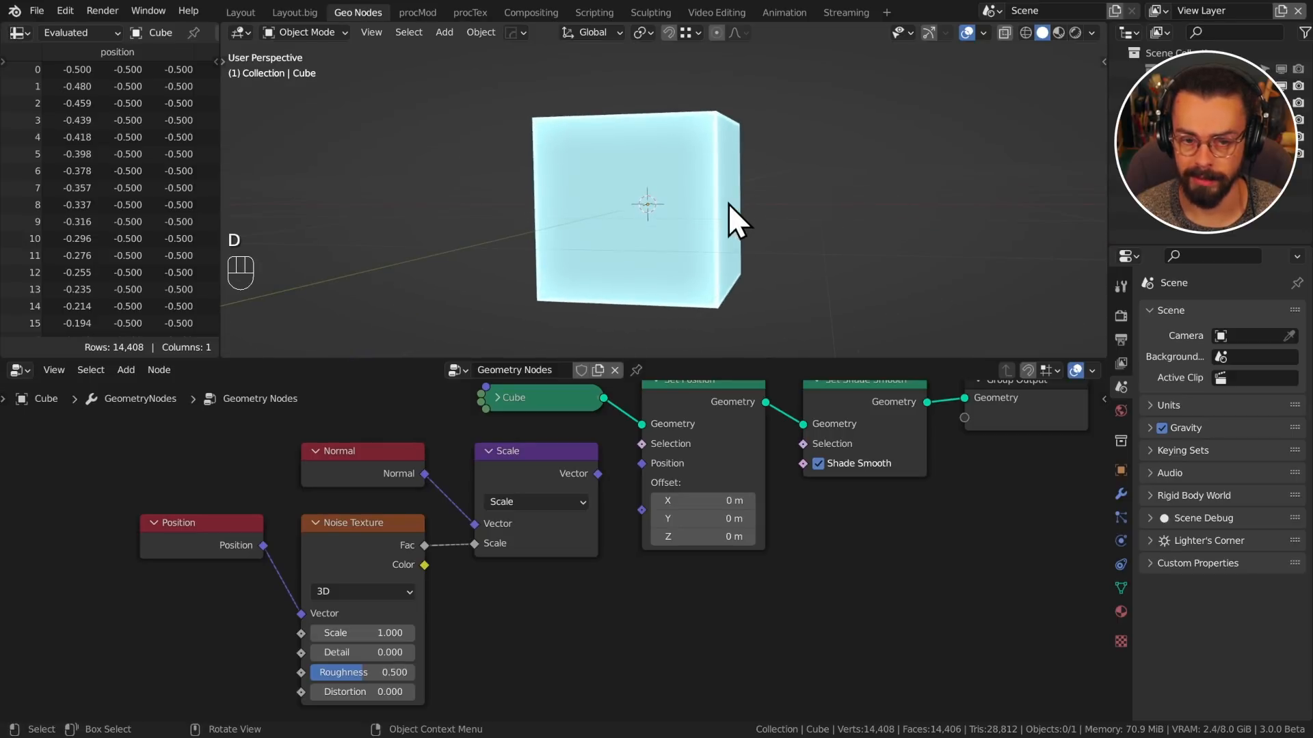
{"action": "left_click_drag", "start_coordinate": [728, 205], "coordinate": [946, 221]}
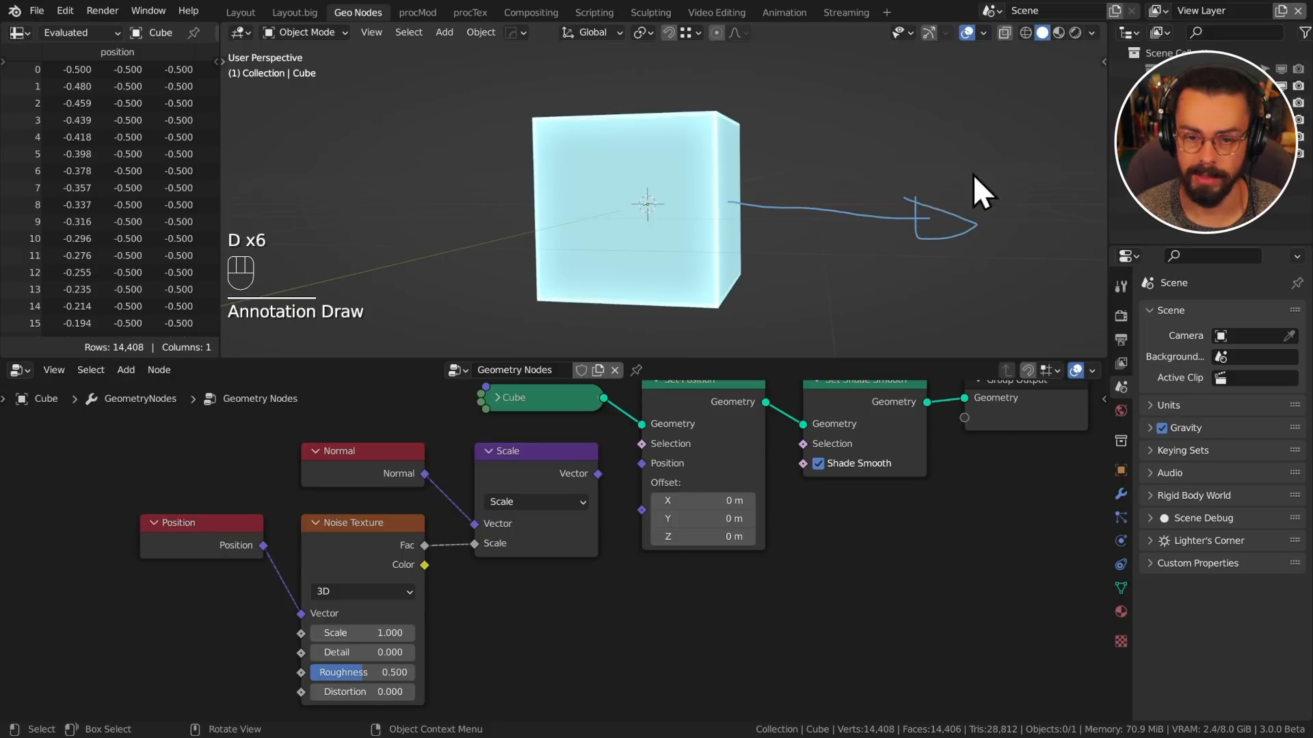
{"action": "mouse_move", "coordinate": [937, 292]}
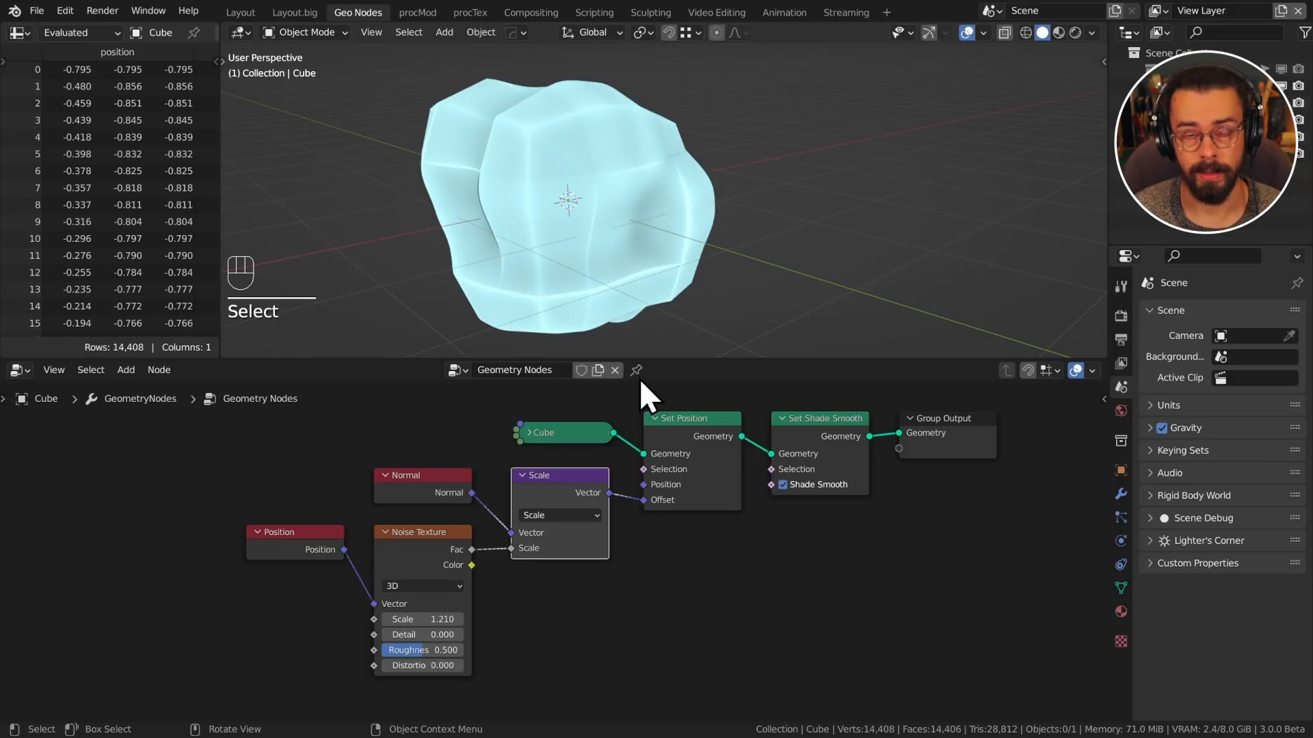
{"action": "left_click_drag", "start_coordinate": [645, 394], "coordinate": [720, 560]}
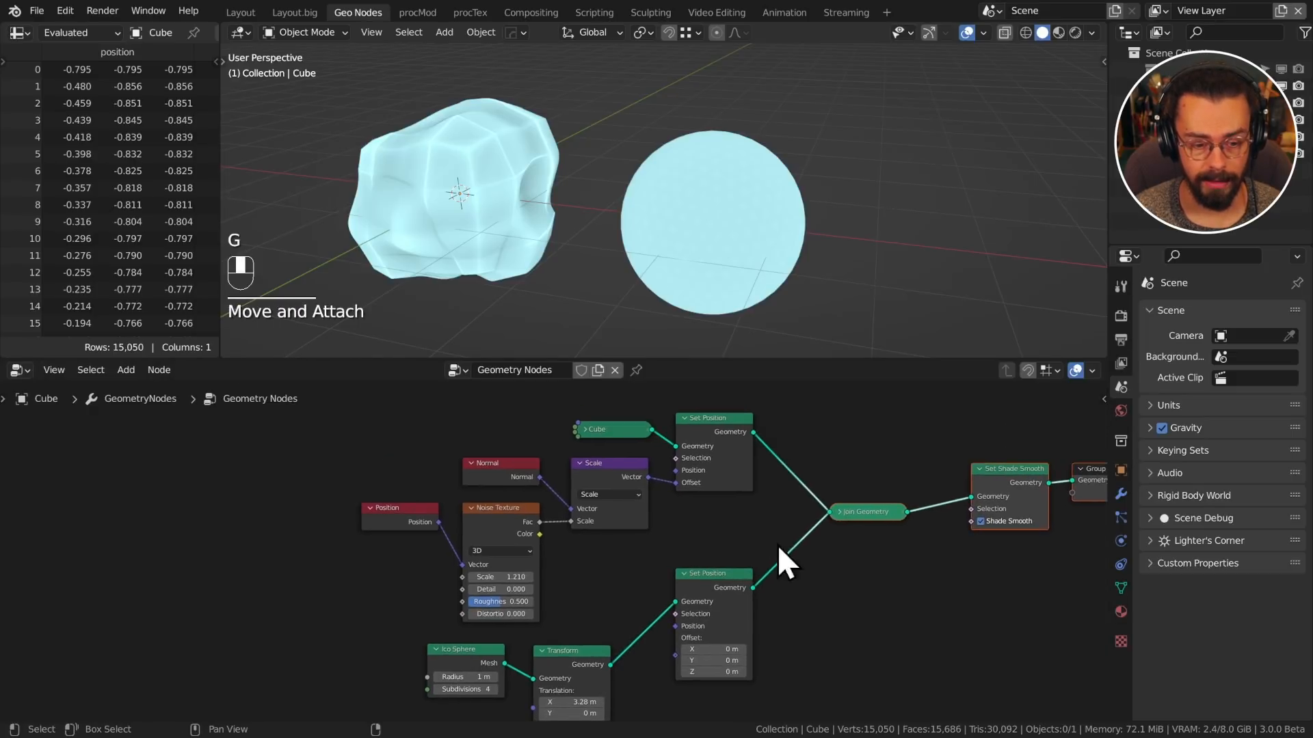
Step: Displace the icosphere, offset 3.28 m, with the same noise and join it with the cube
{"action": "left_click_drag", "start_coordinate": [787, 561], "coordinate": [678, 469]}
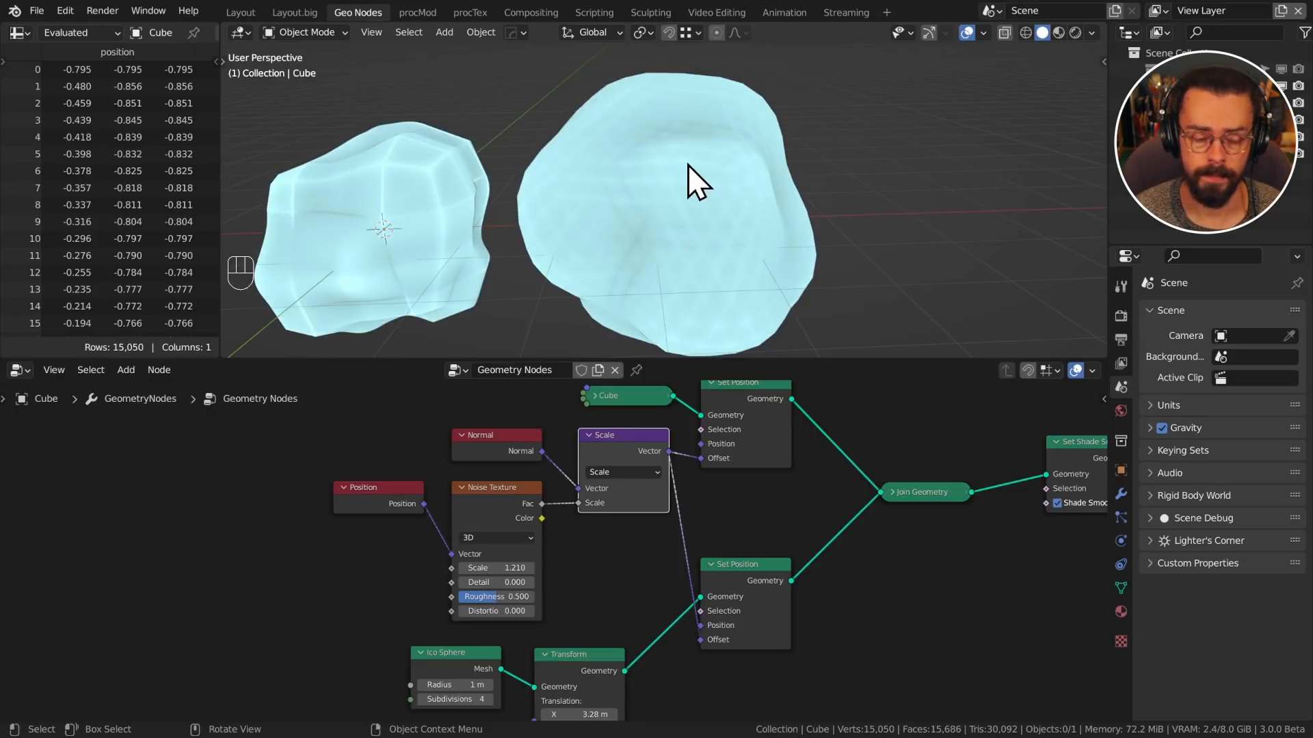
{"action": "mouse_move", "coordinate": [411, 263]}
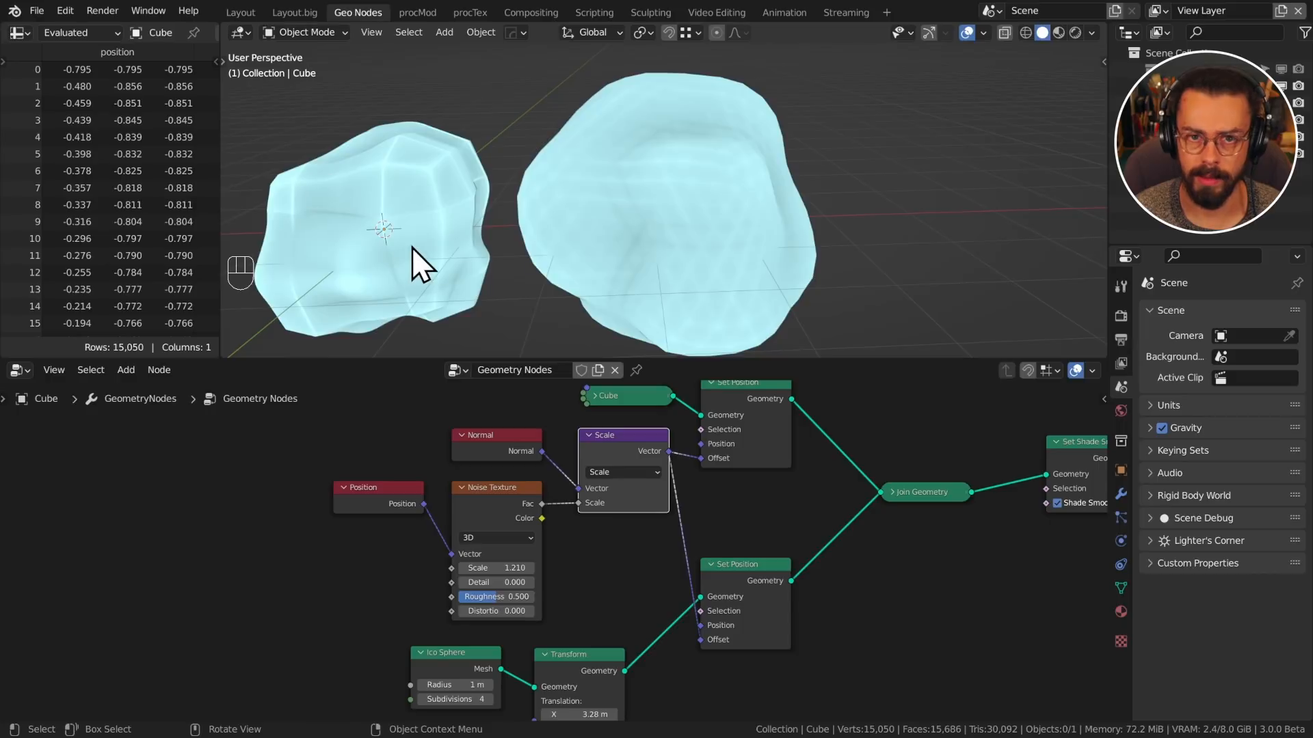
{"action": "mouse_move", "coordinate": [423, 255]}
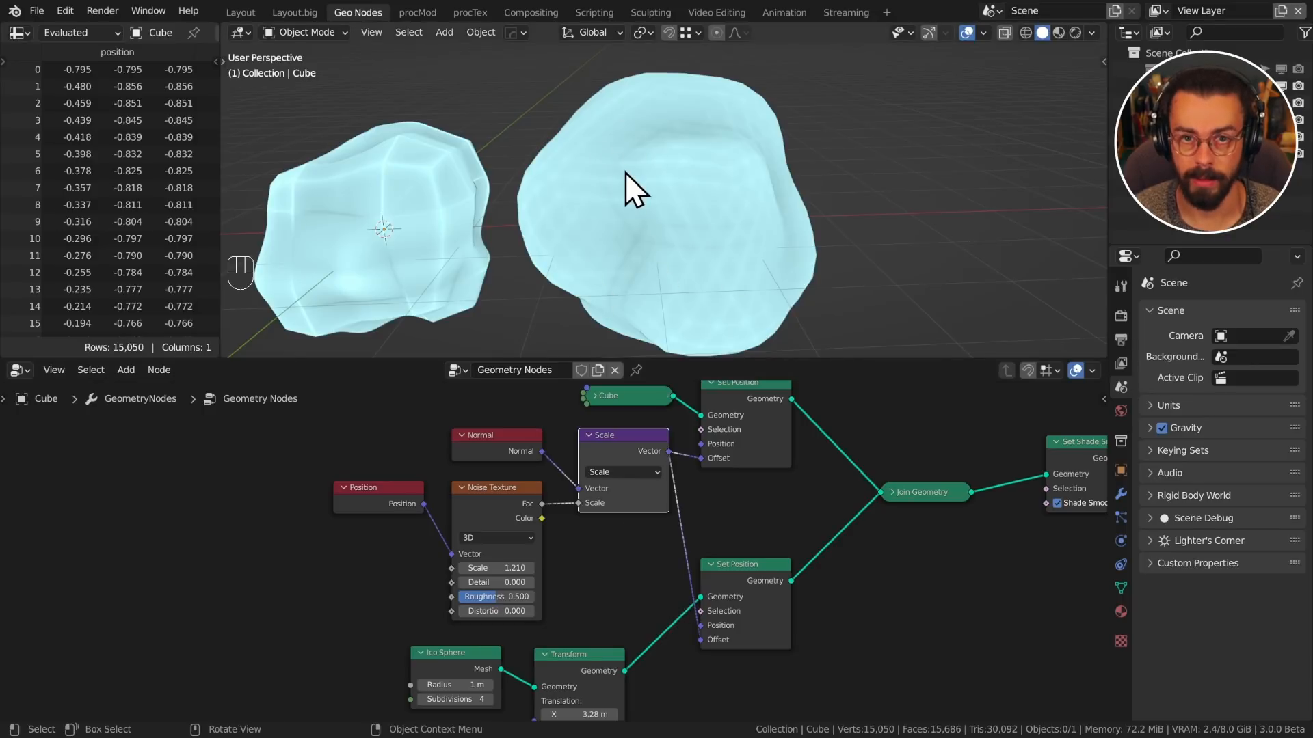
{"action": "left_click_drag", "start_coordinate": [636, 189], "coordinate": [745, 67]}
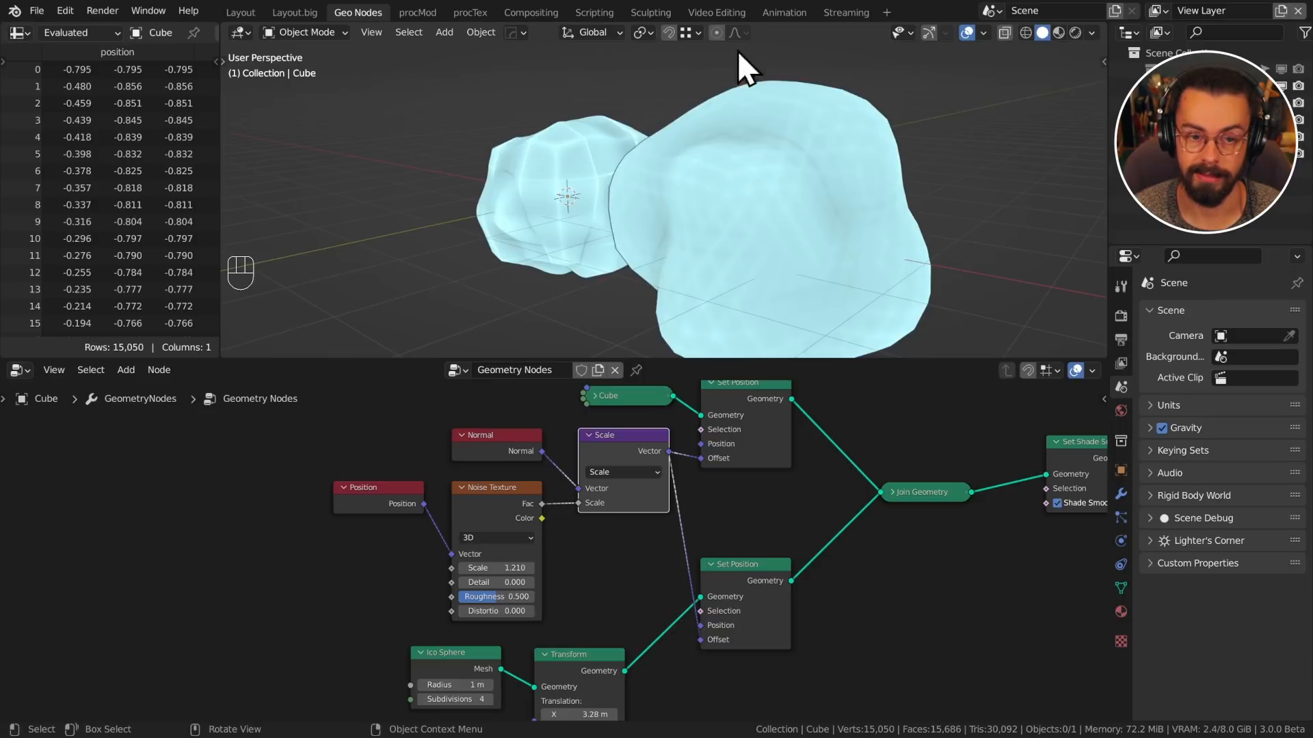
{"action": "mouse_move", "coordinate": [748, 242]}
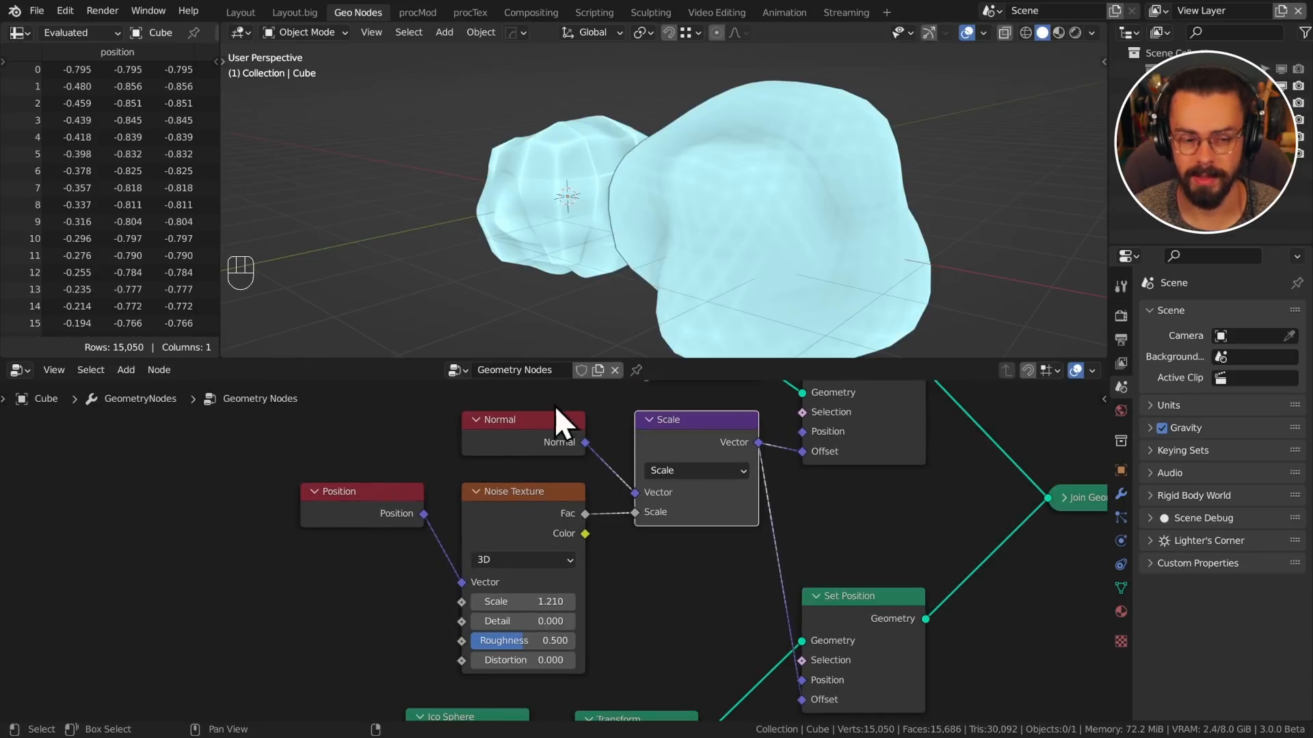
{"action": "mouse_move", "coordinate": [486, 474]}
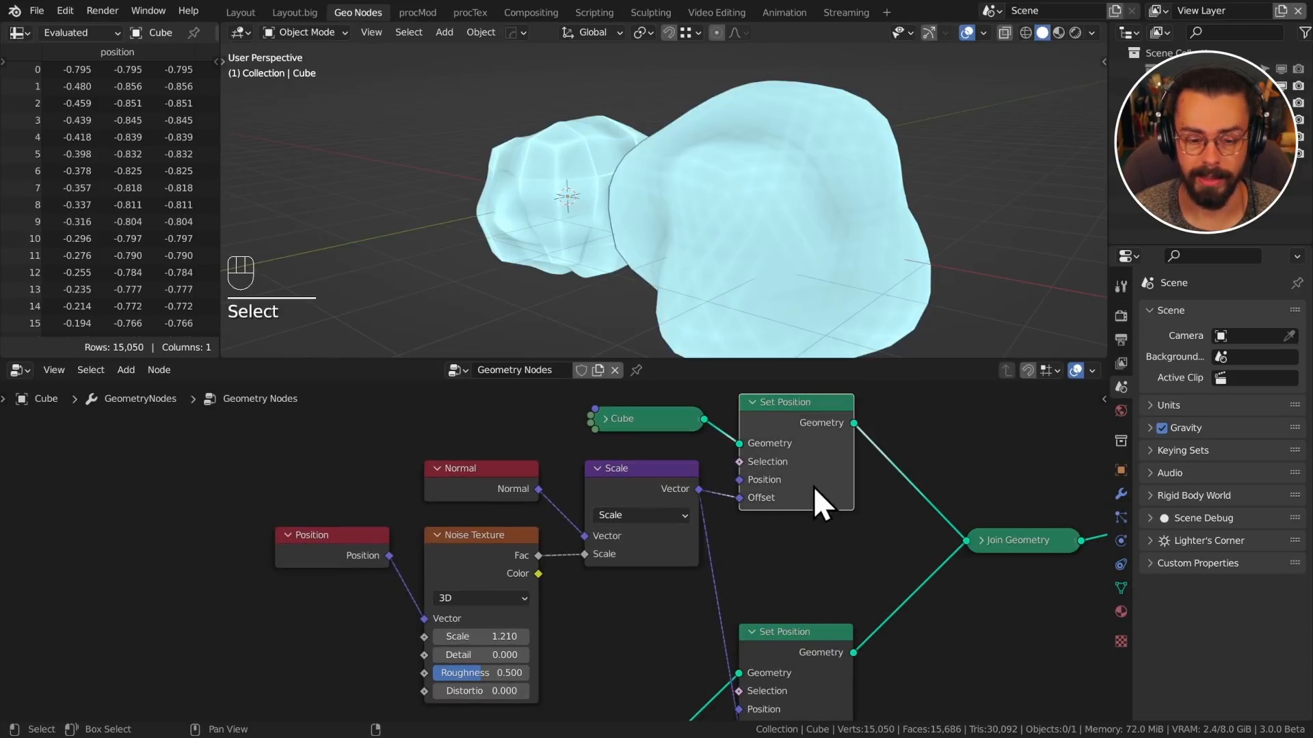
{"action": "mouse_move", "coordinate": [590, 616]}
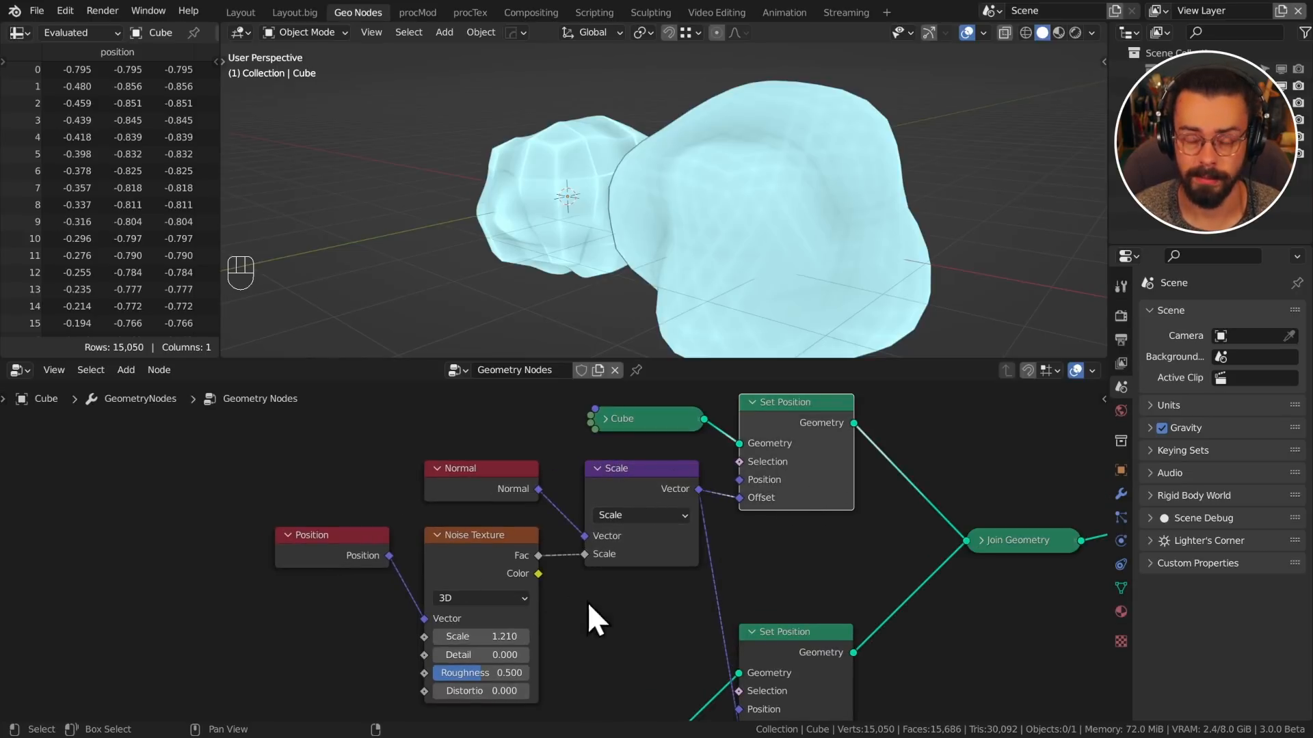
{"action": "mouse_move", "coordinate": [523, 457]}
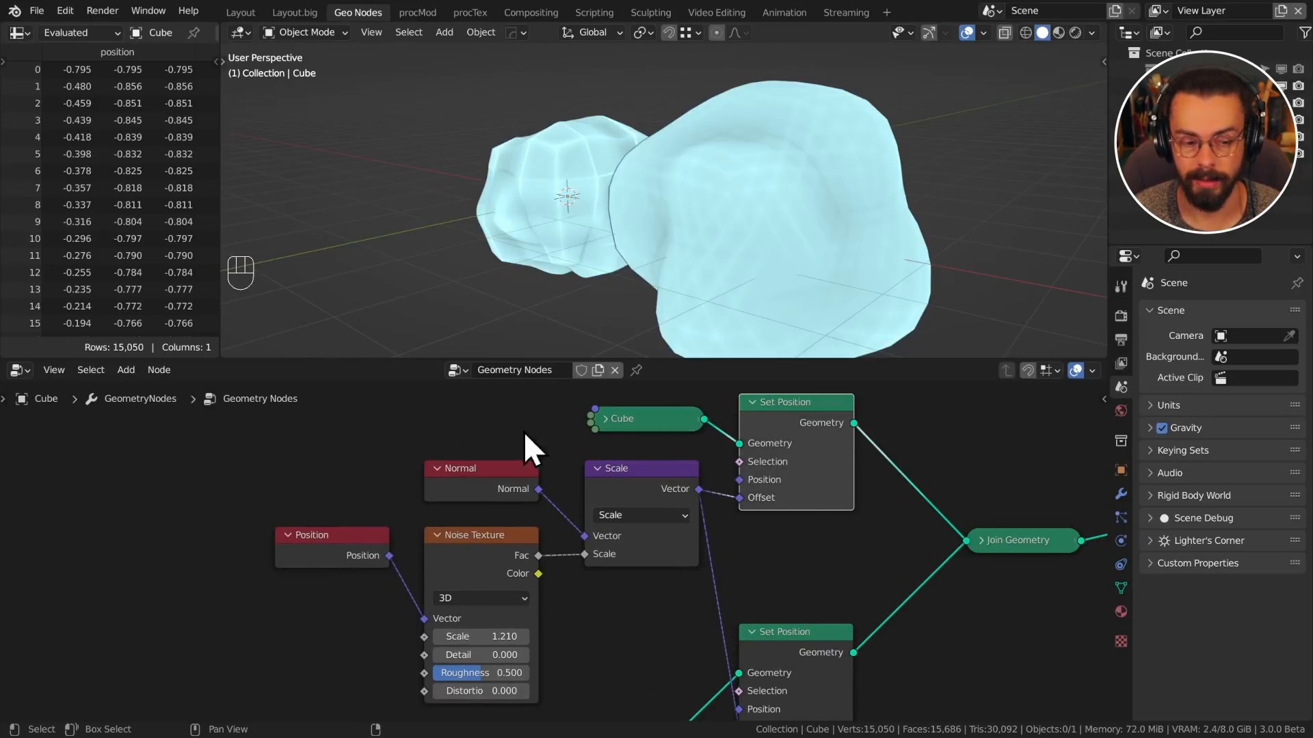
{"action": "mouse_move", "coordinate": [448, 646]}
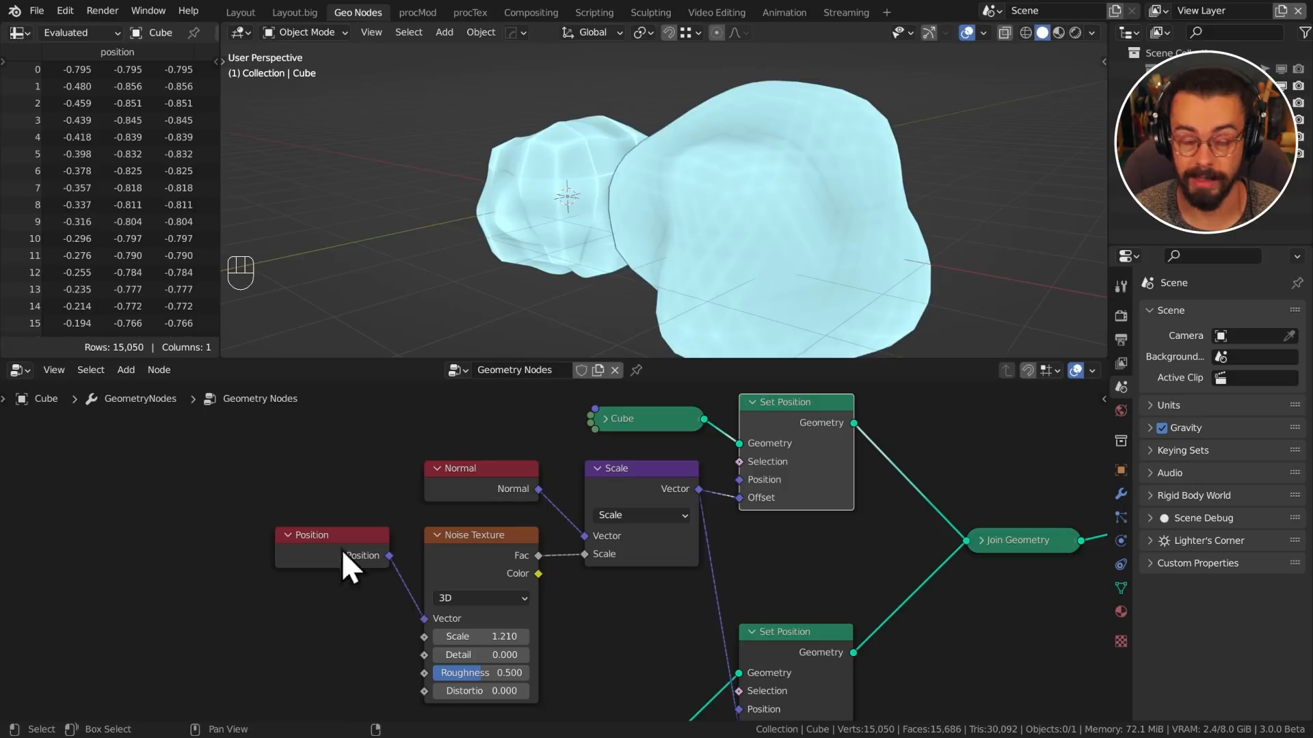
{"action": "mouse_move", "coordinate": [707, 538]}
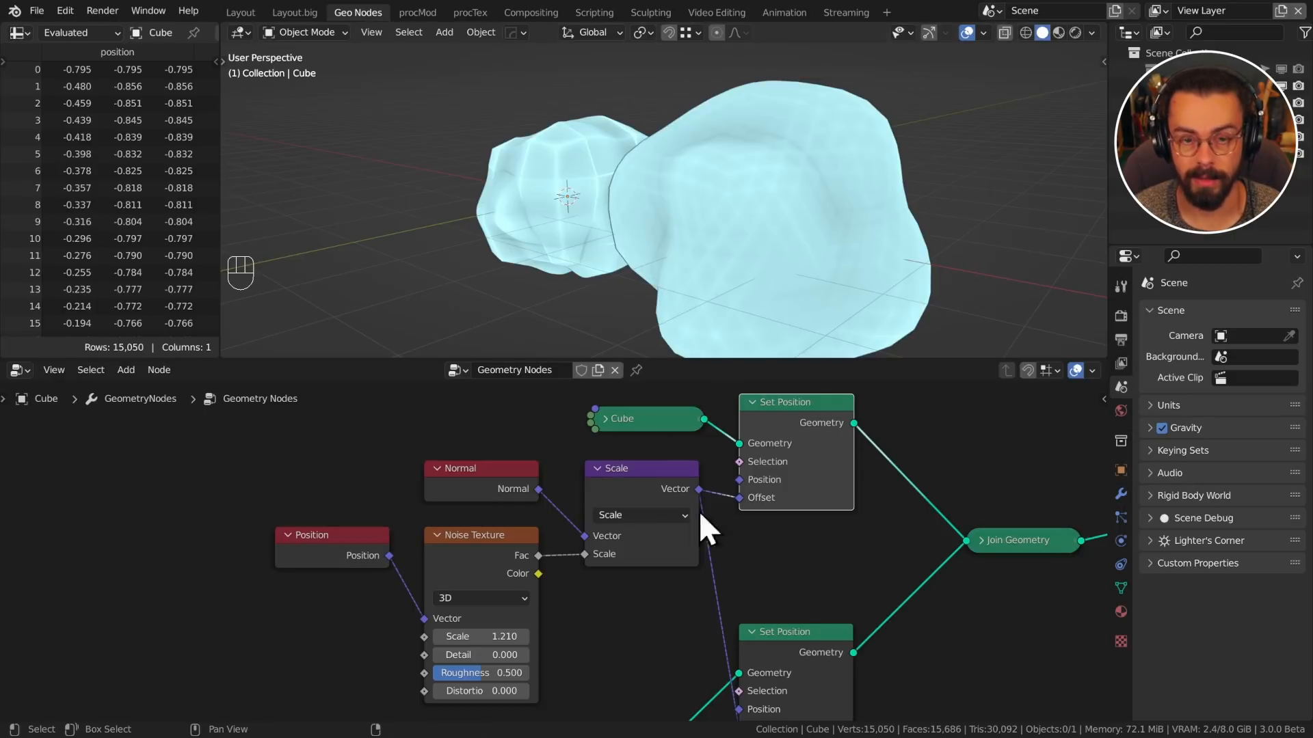
{"action": "mouse_move", "coordinate": [552, 419]}
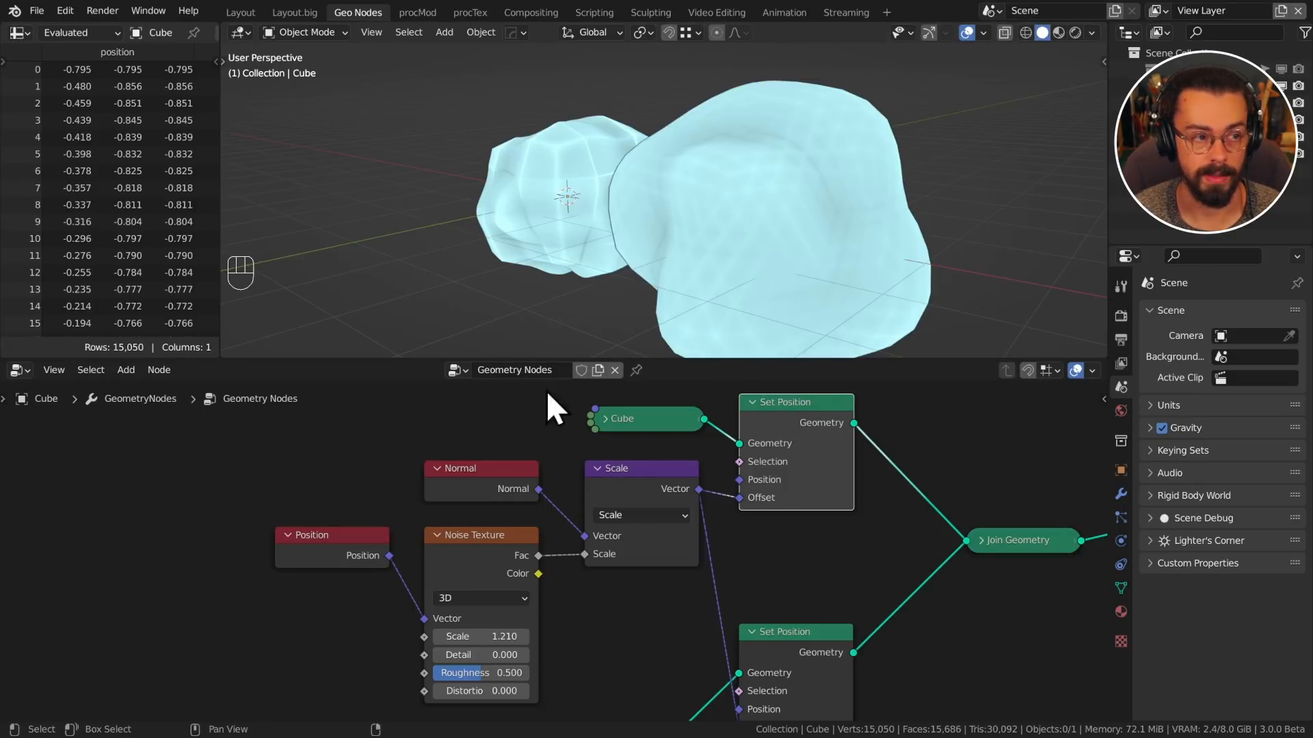
{"action": "mouse_move", "coordinate": [130, 59]}
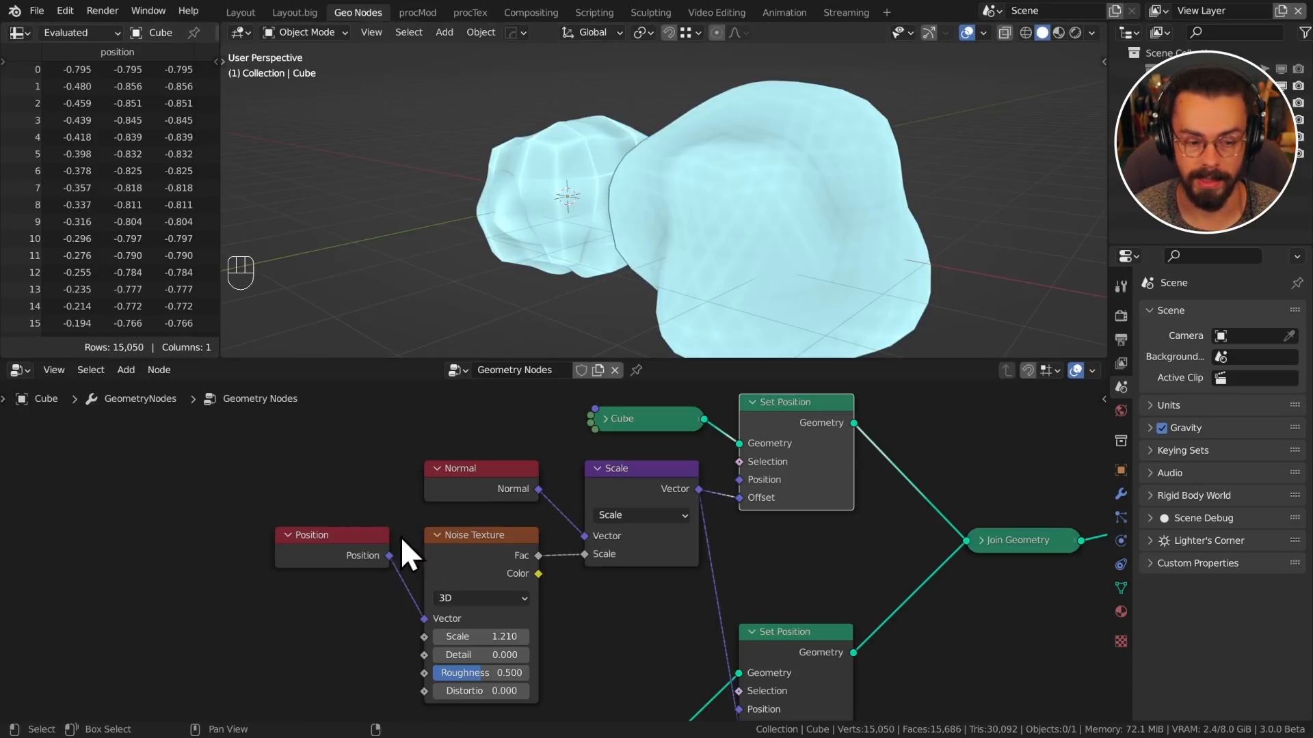
{"action": "mouse_move", "coordinate": [669, 567]}
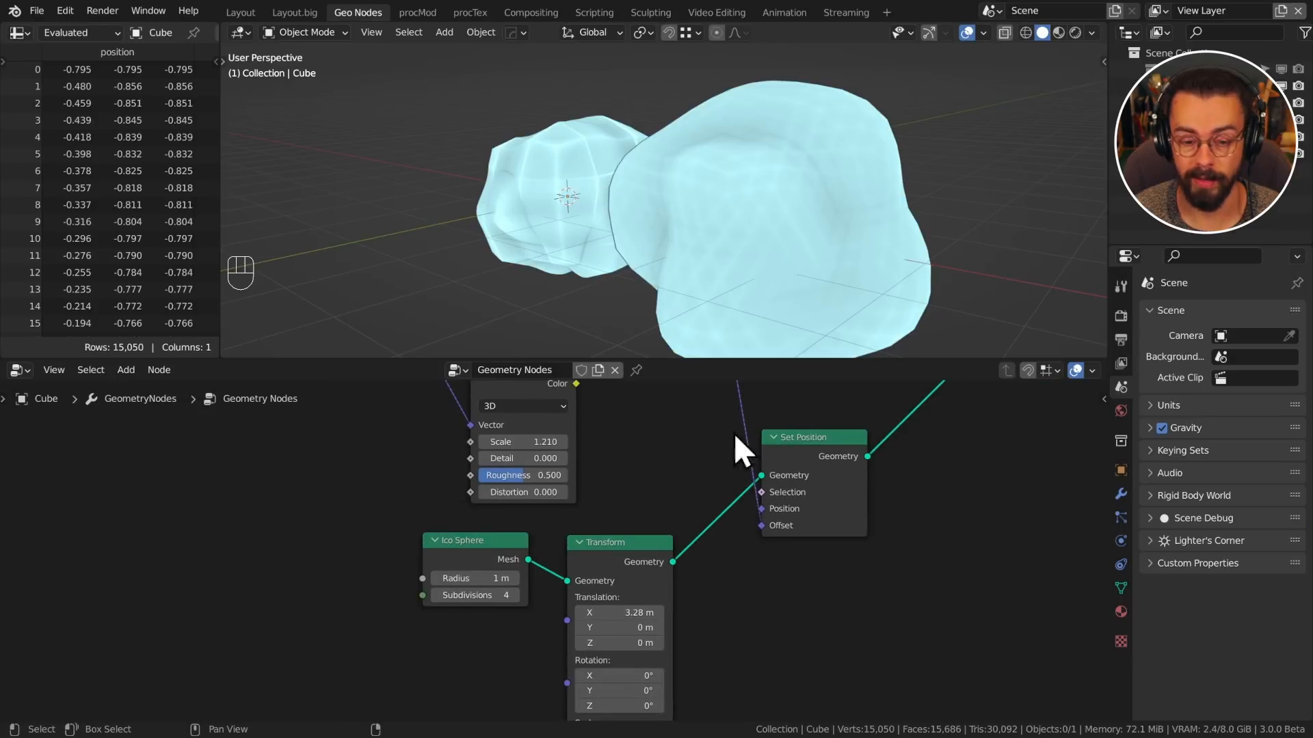
{"action": "mouse_move", "coordinate": [836, 492]}
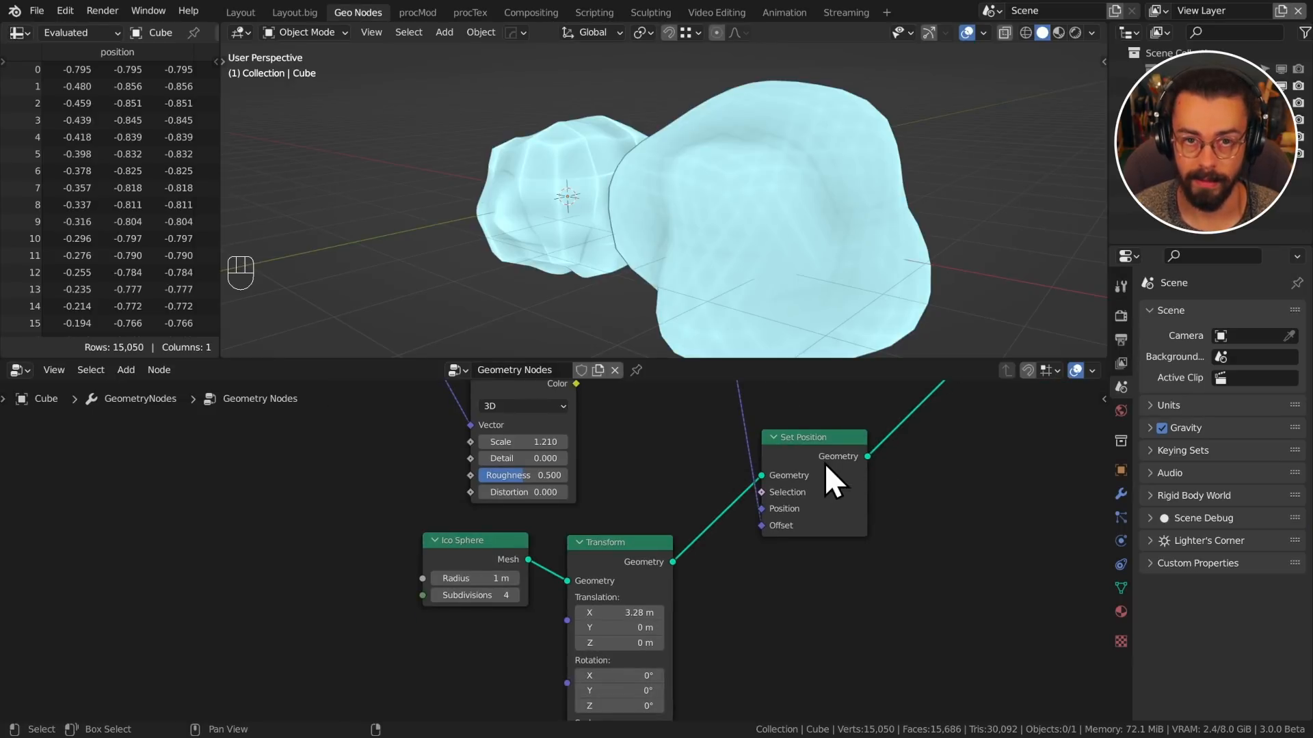
{"action": "mouse_move", "coordinate": [495, 641]}
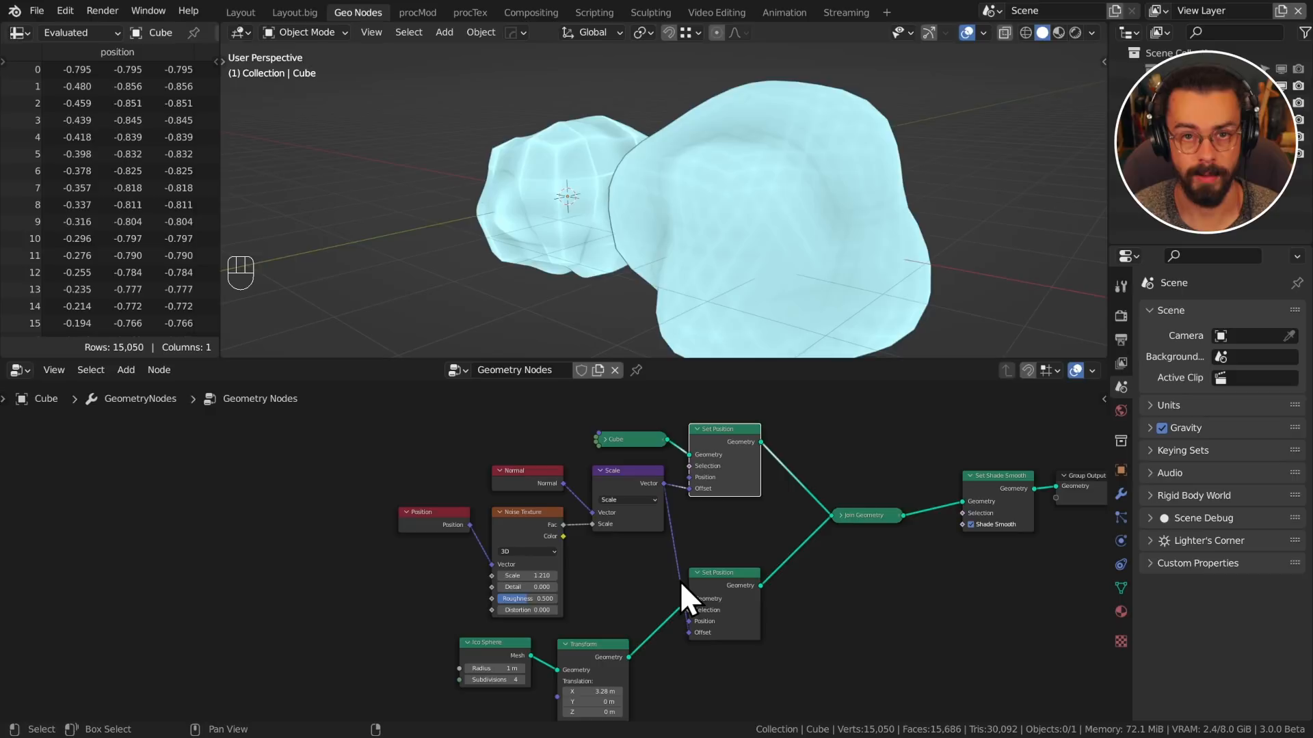
{"action": "mouse_move", "coordinate": [427, 612]}
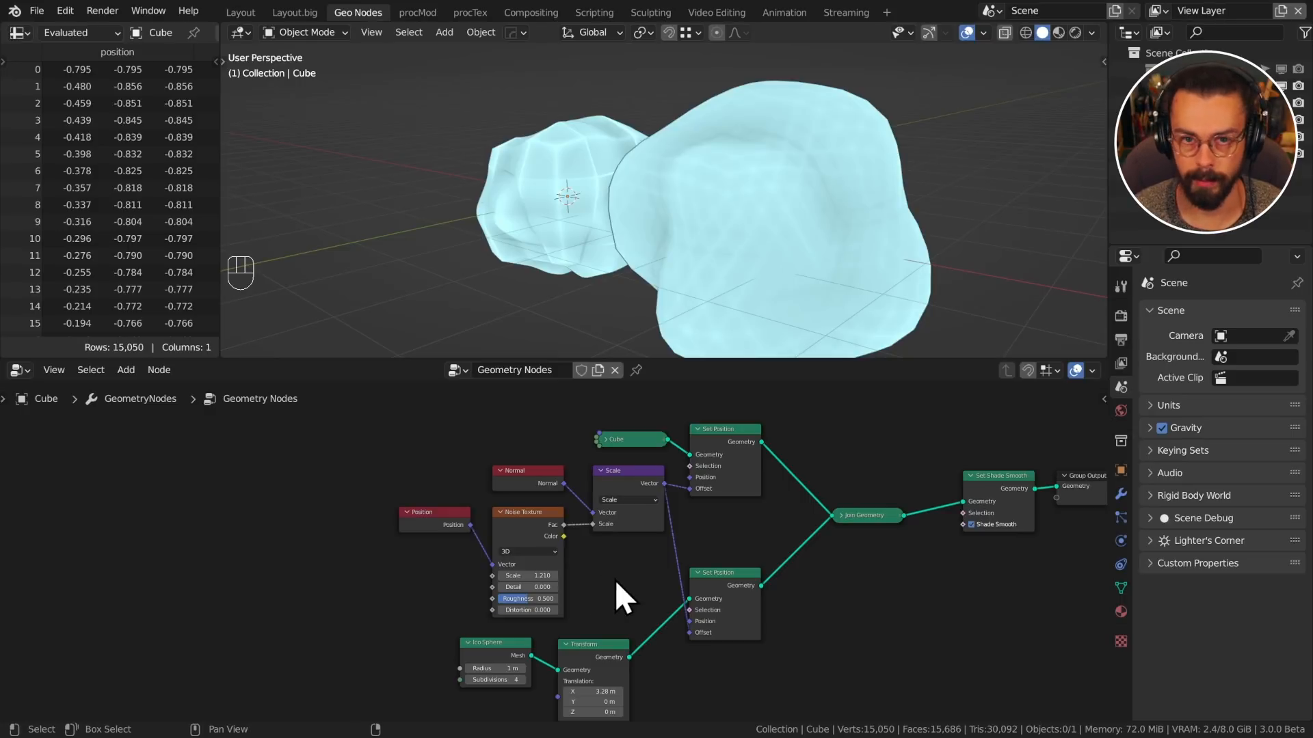
{"action": "mouse_move", "coordinate": [638, 502]}
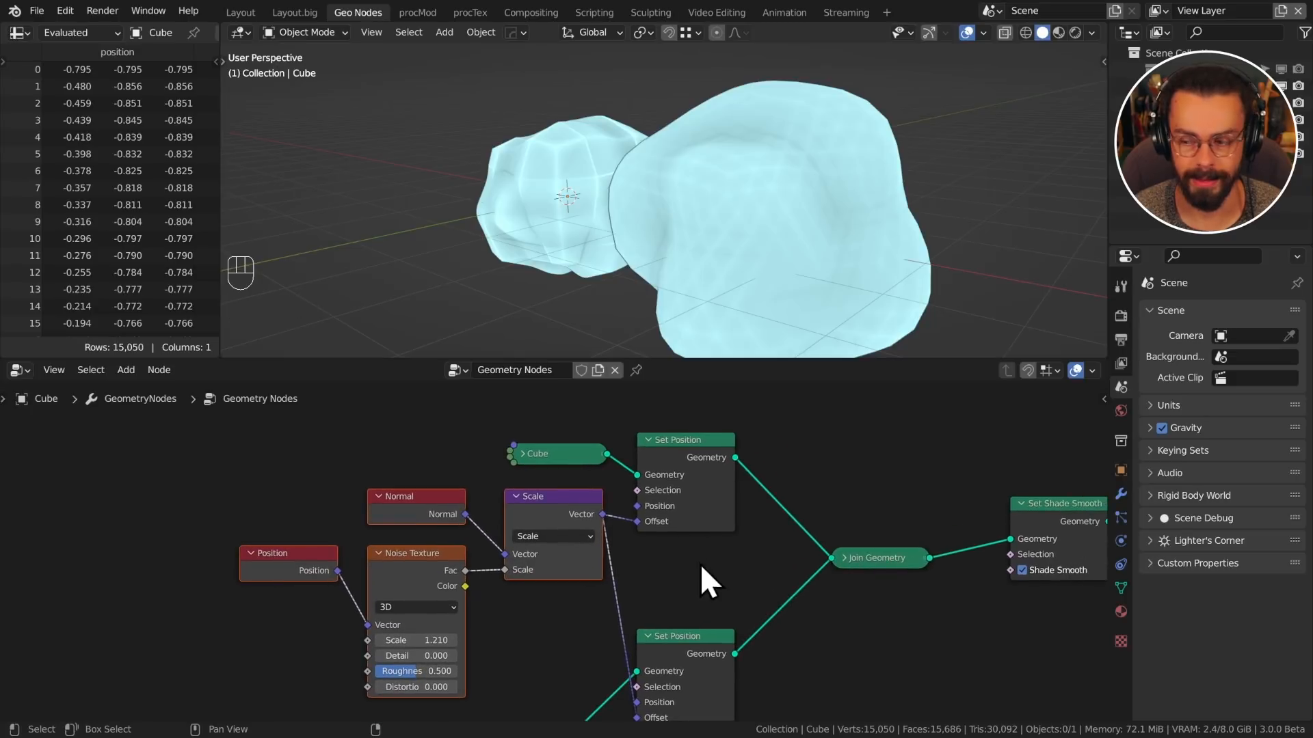
{"action": "mouse_move", "coordinate": [616, 521]}
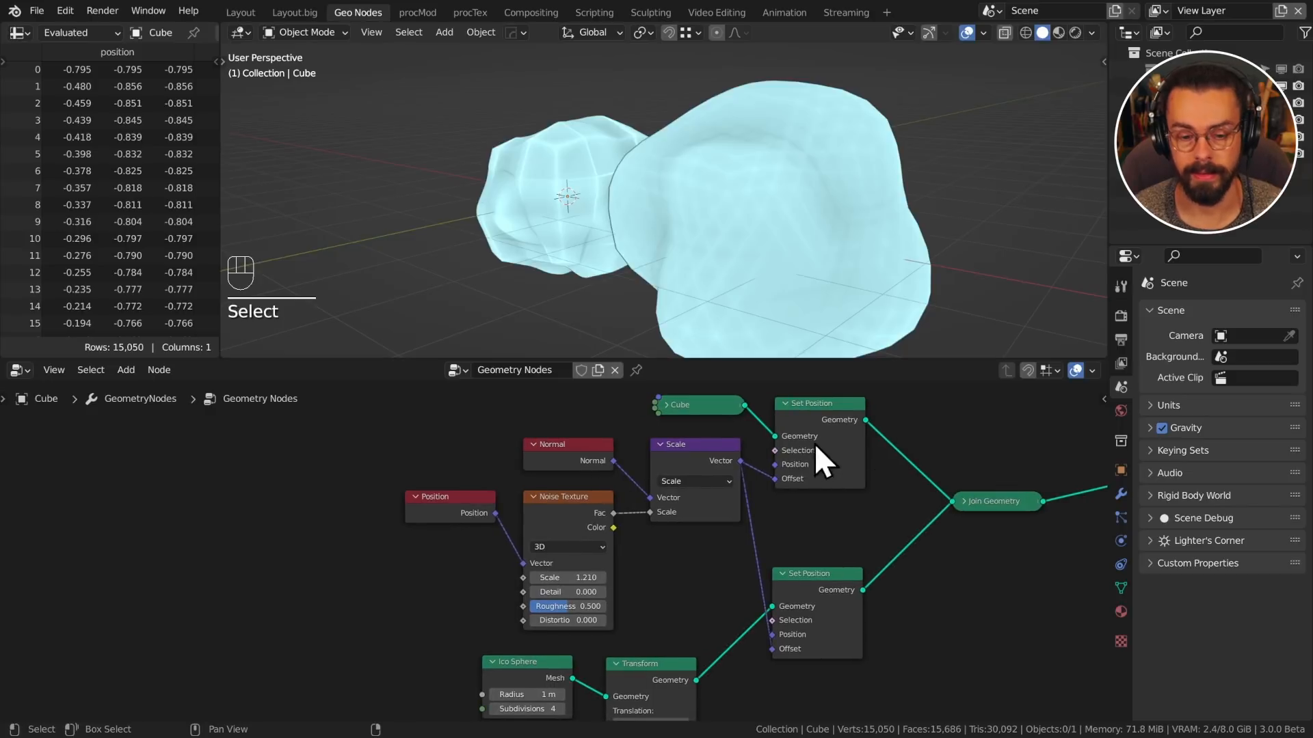
{"action": "mouse_move", "coordinate": [677, 565]}
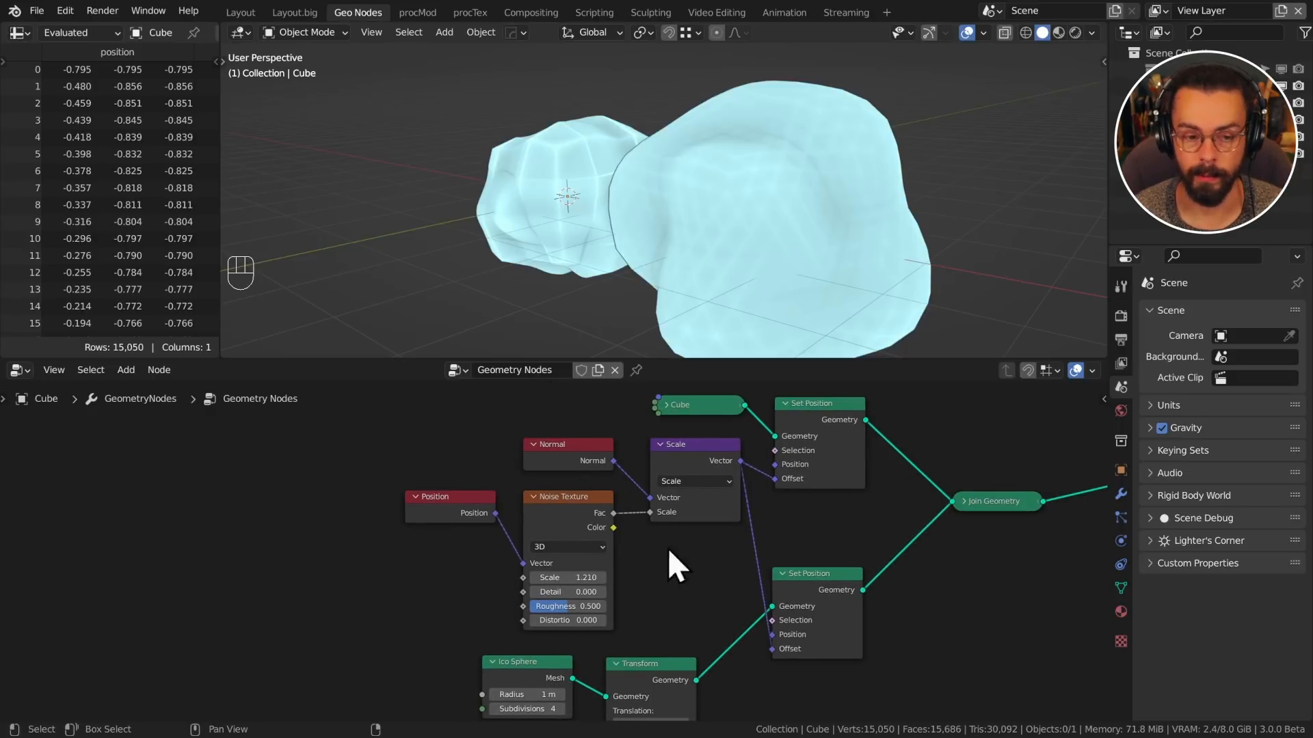
{"action": "mouse_move", "coordinate": [761, 462]}
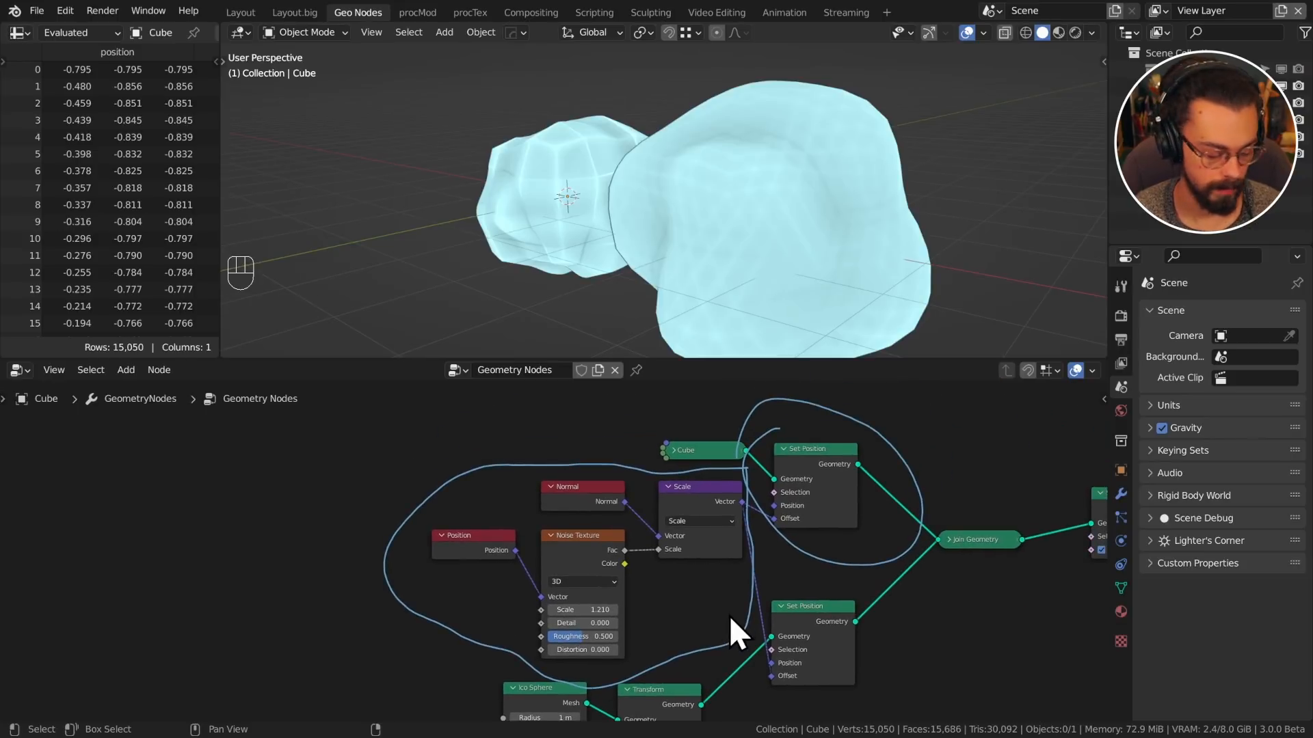
{"action": "mouse_move", "coordinate": [717, 627]}
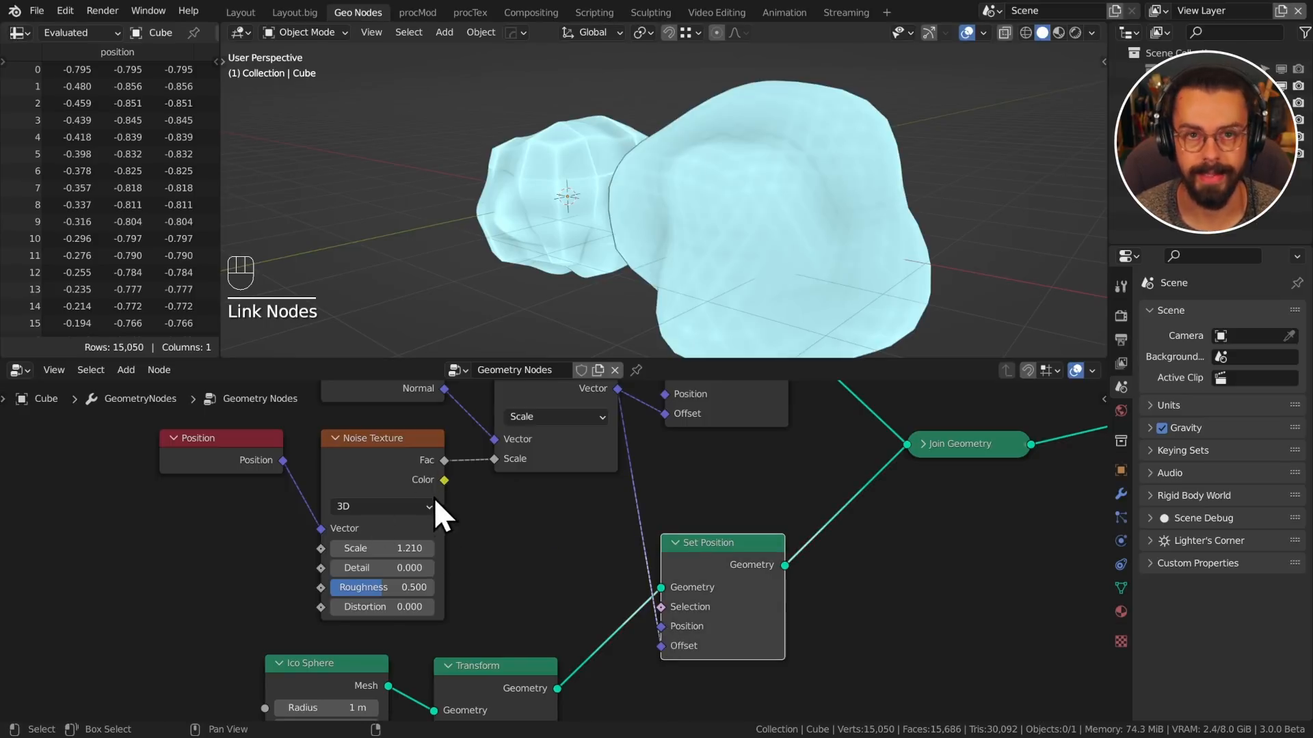
{"action": "mouse_move", "coordinate": [468, 519]}
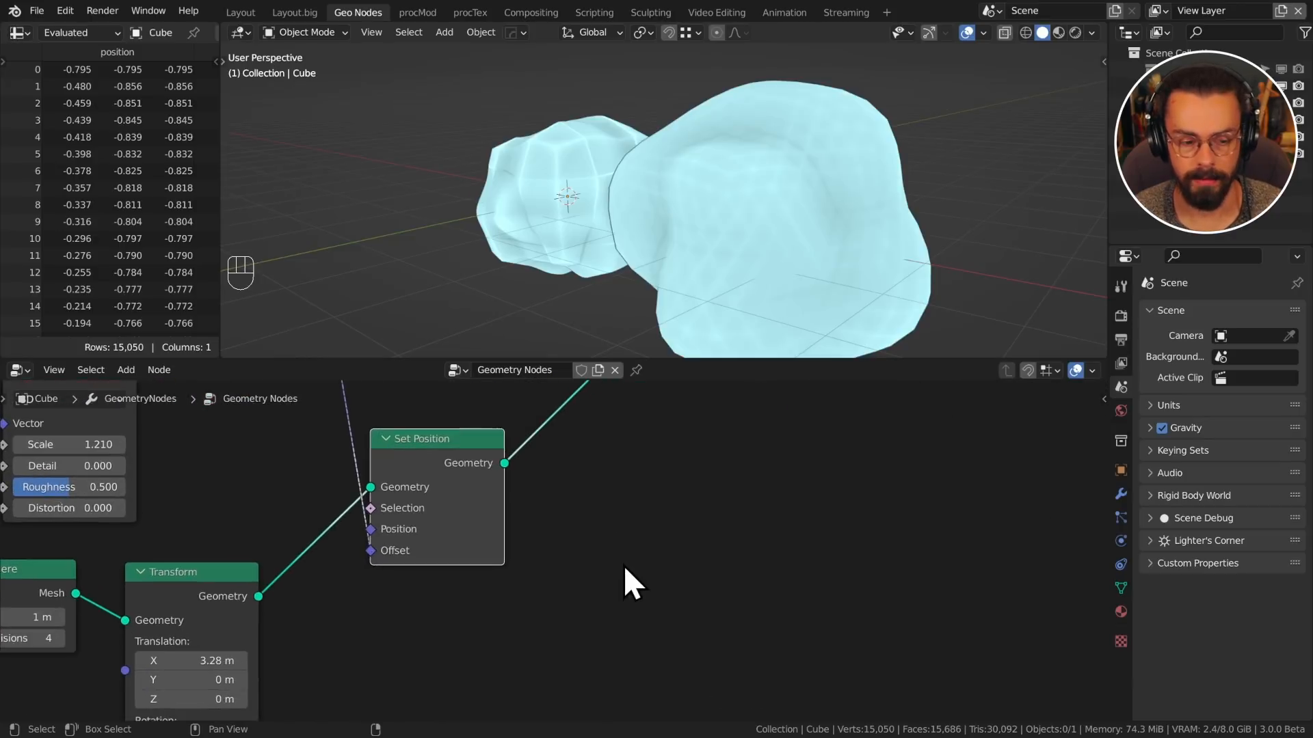
Step: Place a Bounding Box node from the Geometry category of the add menu
{"action": "key", "text": "shift+a"}
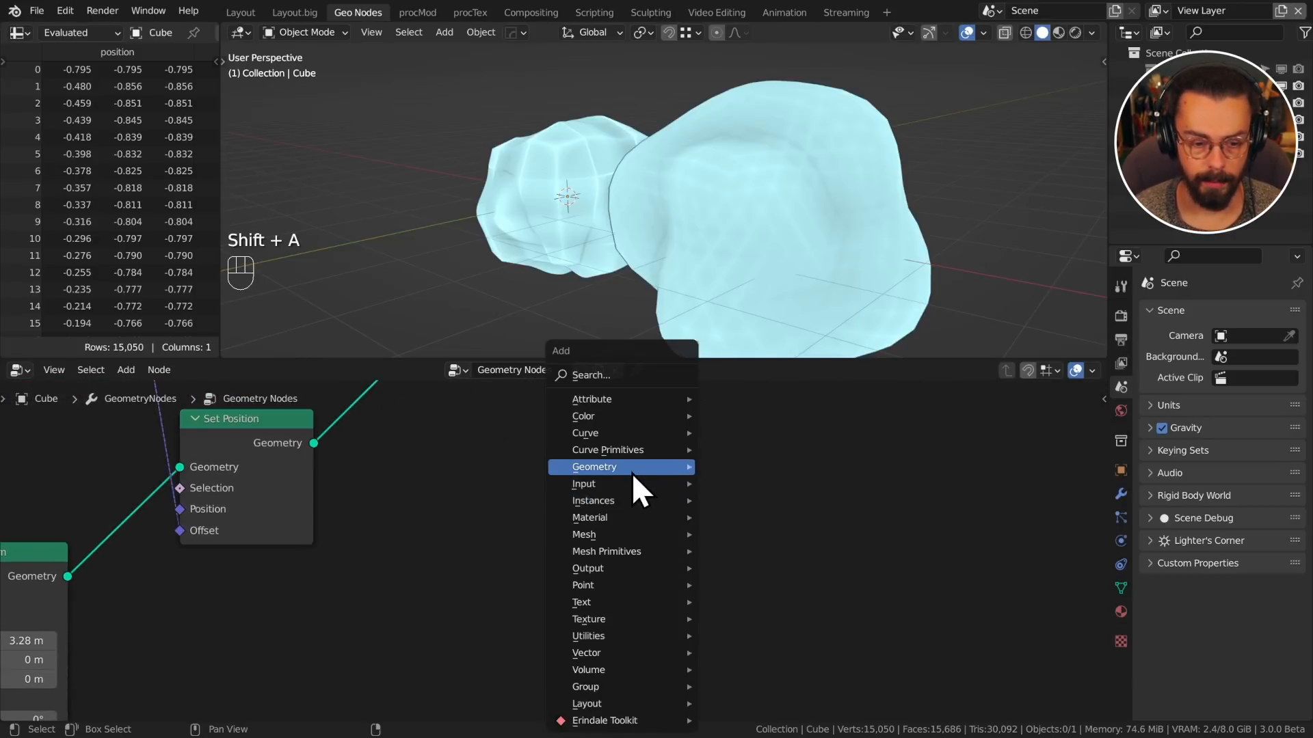
{"action": "left_click", "coordinate": [594, 467]}
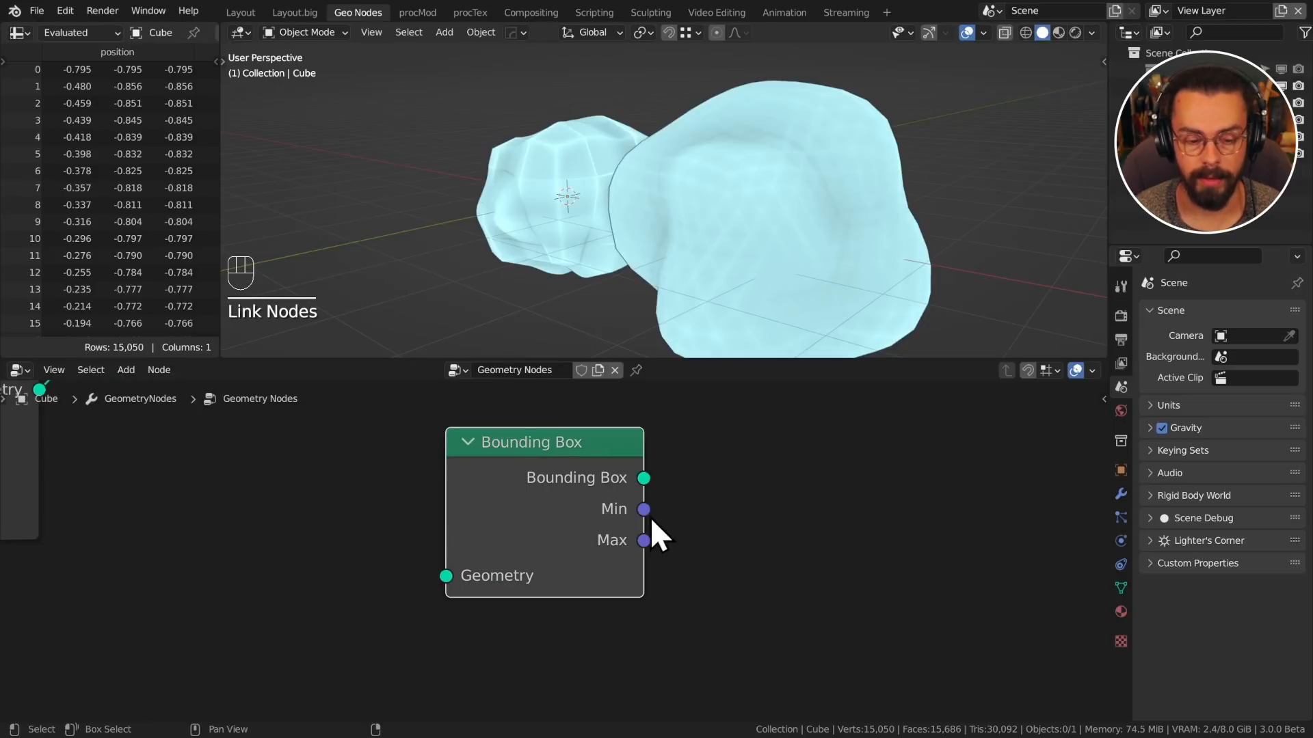
{"action": "mouse_move", "coordinate": [769, 522]}
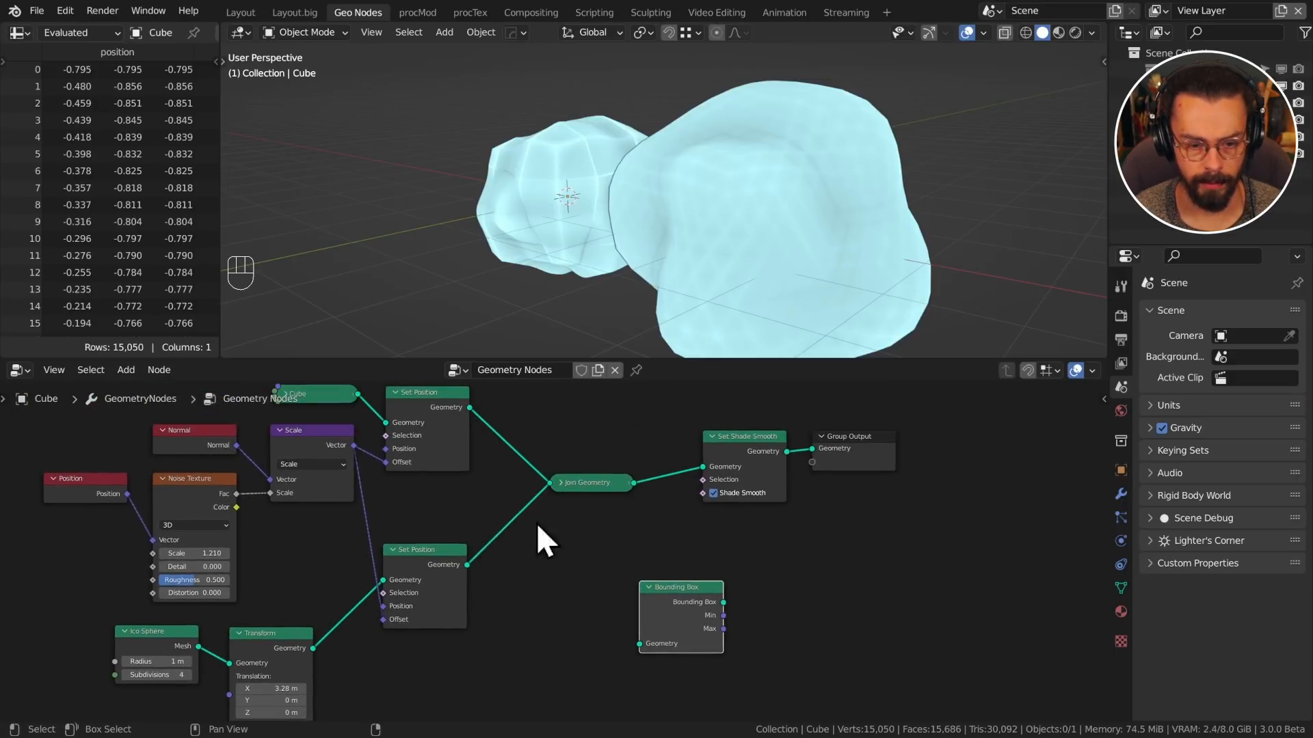
{"action": "left_click_drag", "start_coordinate": [679, 617], "coordinate": [747, 561]}
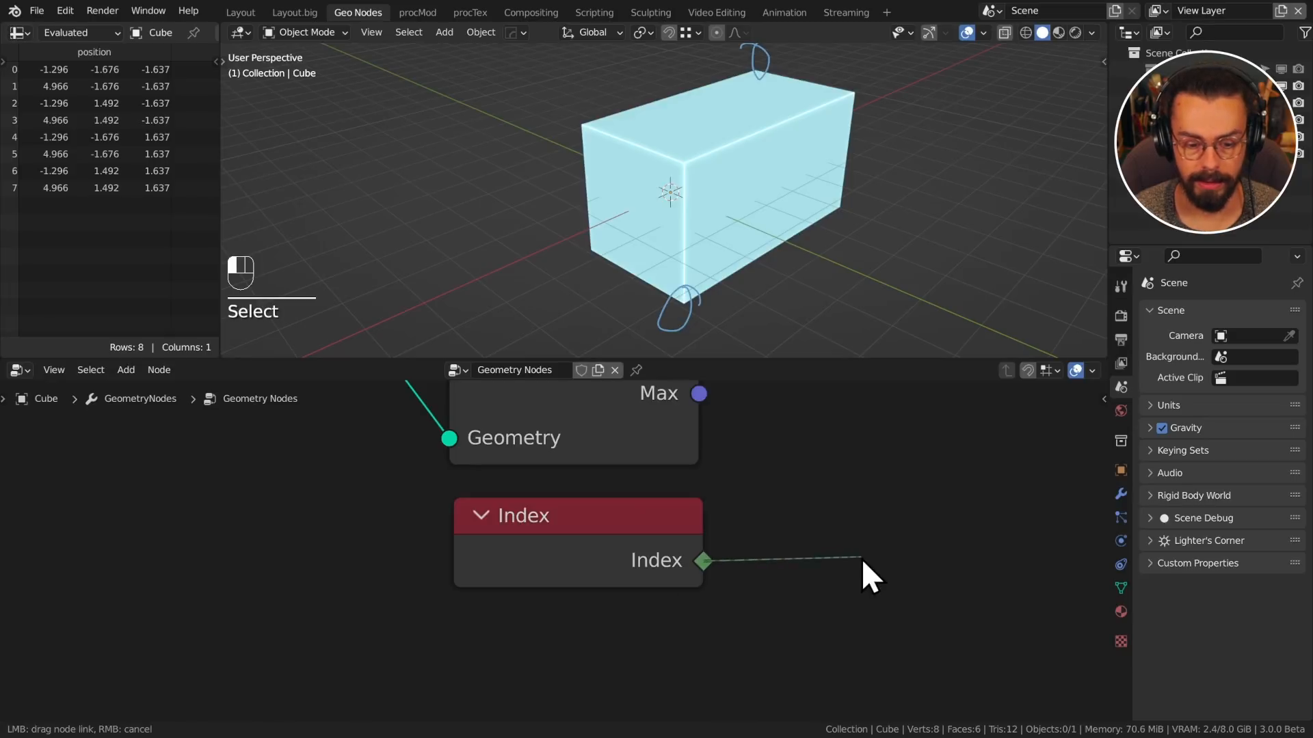
{"action": "mouse_move", "coordinate": [871, 499]}
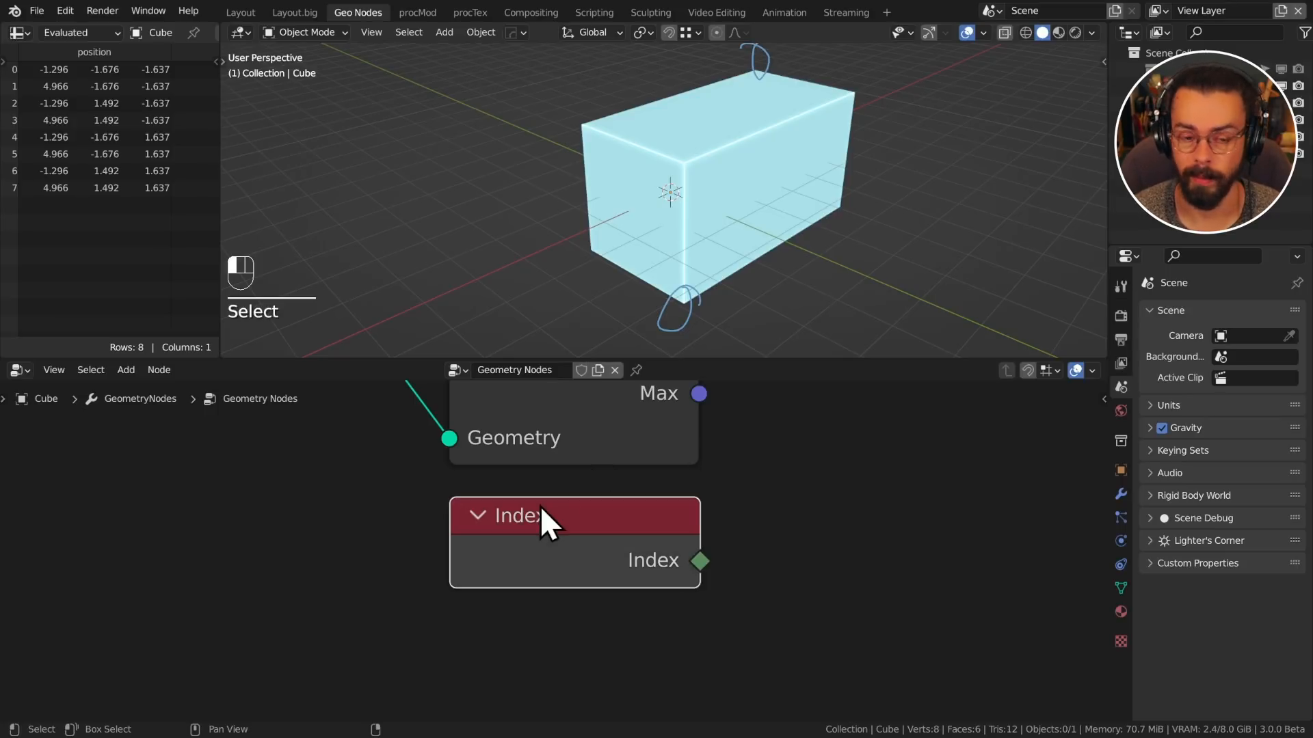
Step: Position the Index node beneath the Bounding Box node
{"action": "left_click_drag", "start_coordinate": [700, 560], "coordinate": [837, 561]}
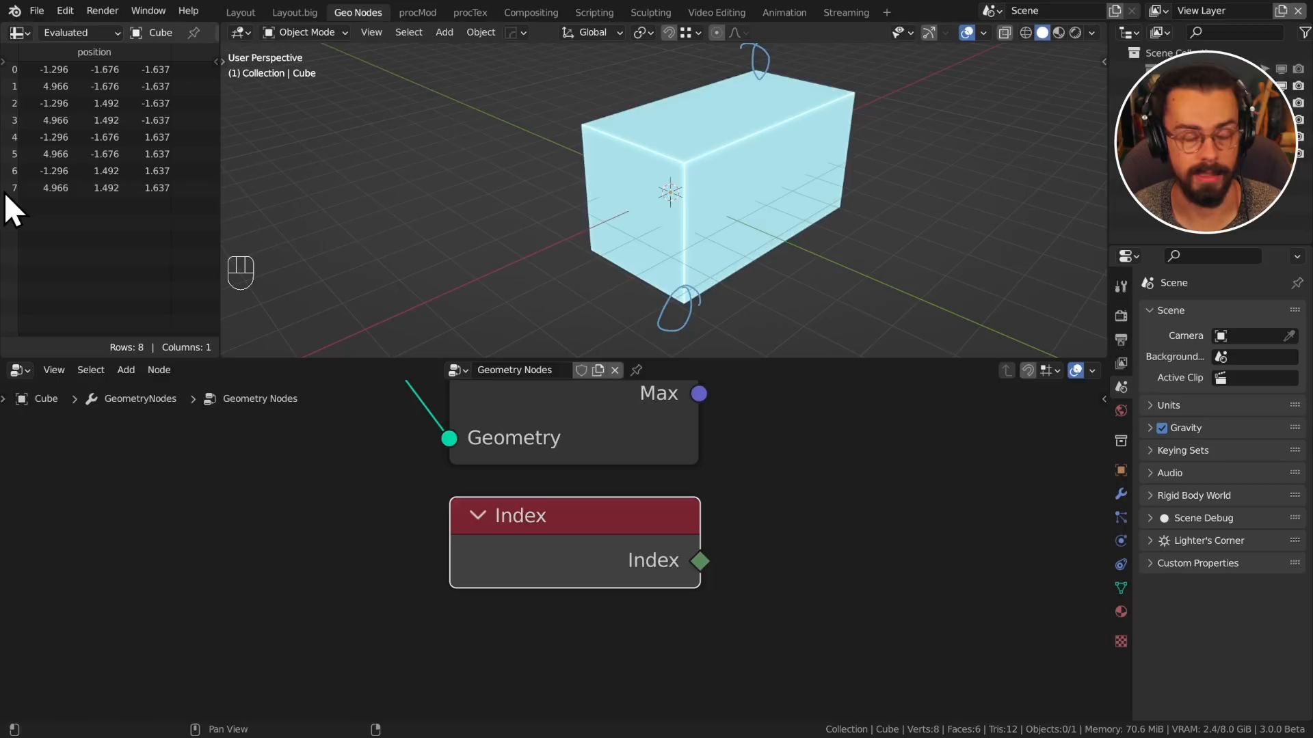
{"action": "mouse_move", "coordinate": [22, 100]}
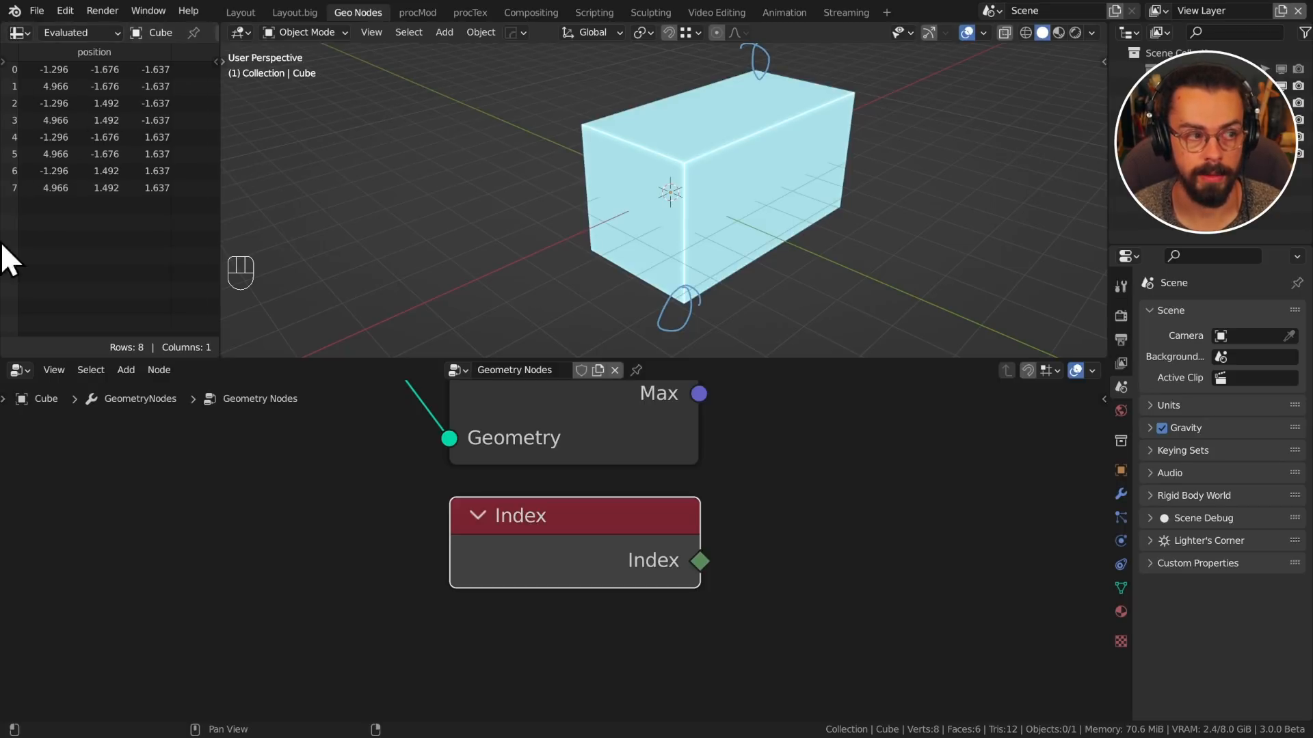
{"action": "mouse_move", "coordinate": [15, 197]}
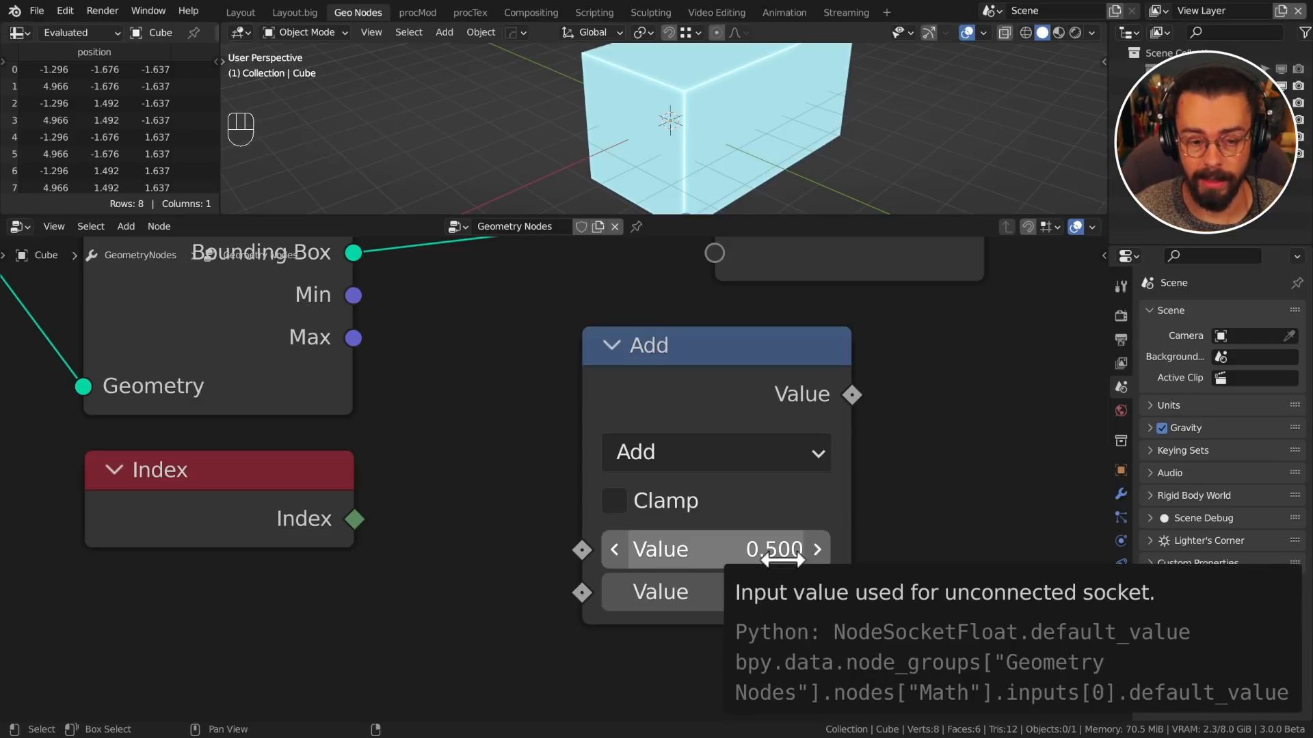
{"action": "mouse_move", "coordinate": [531, 547]}
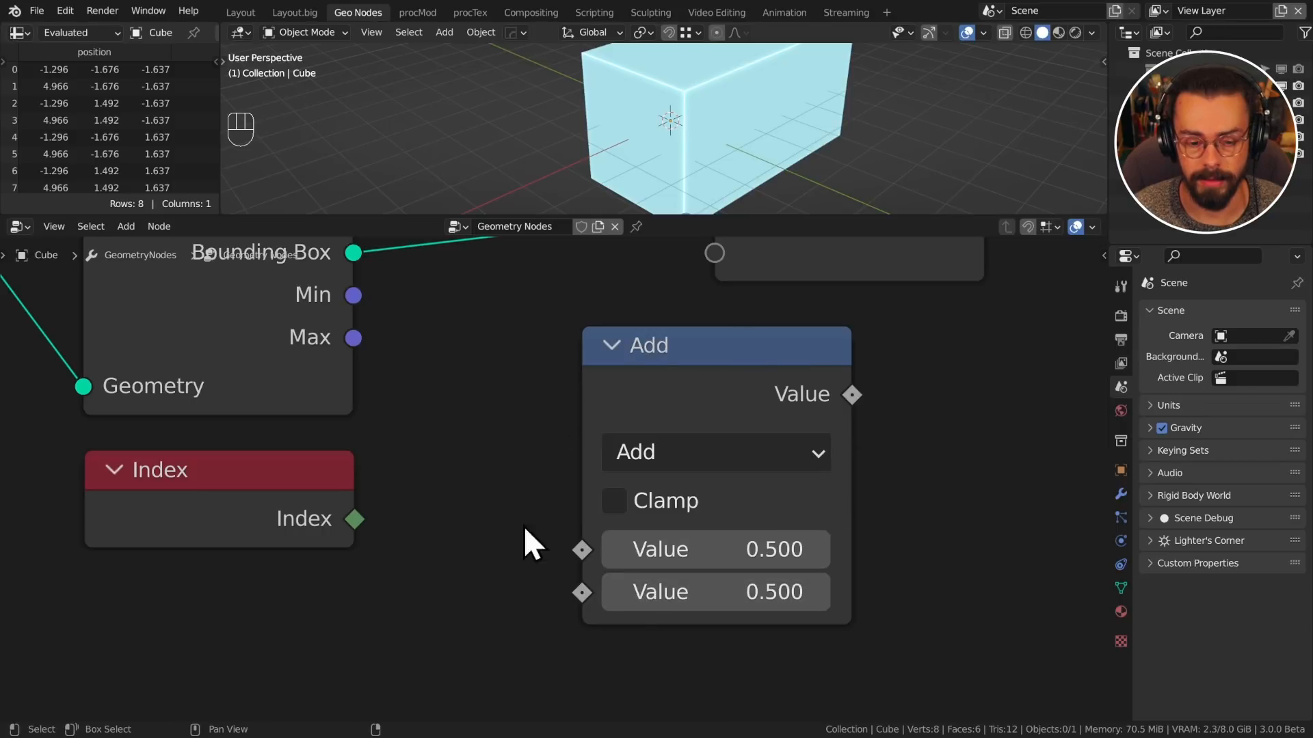
Step: Link Index into the Add node's first Value input, leaving the second at 0.5
{"action": "left_click_drag", "start_coordinate": [355, 518], "coordinate": [583, 550]}
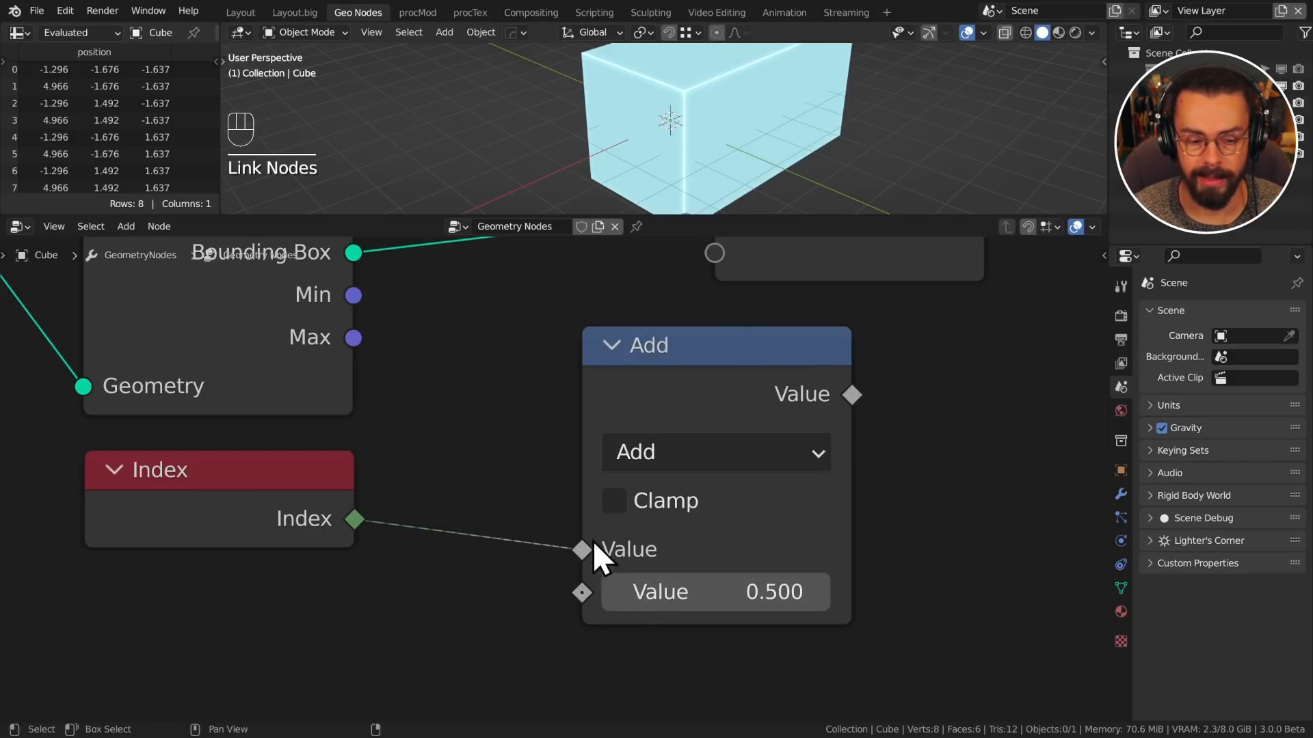
{"action": "mouse_move", "coordinate": [585, 563]}
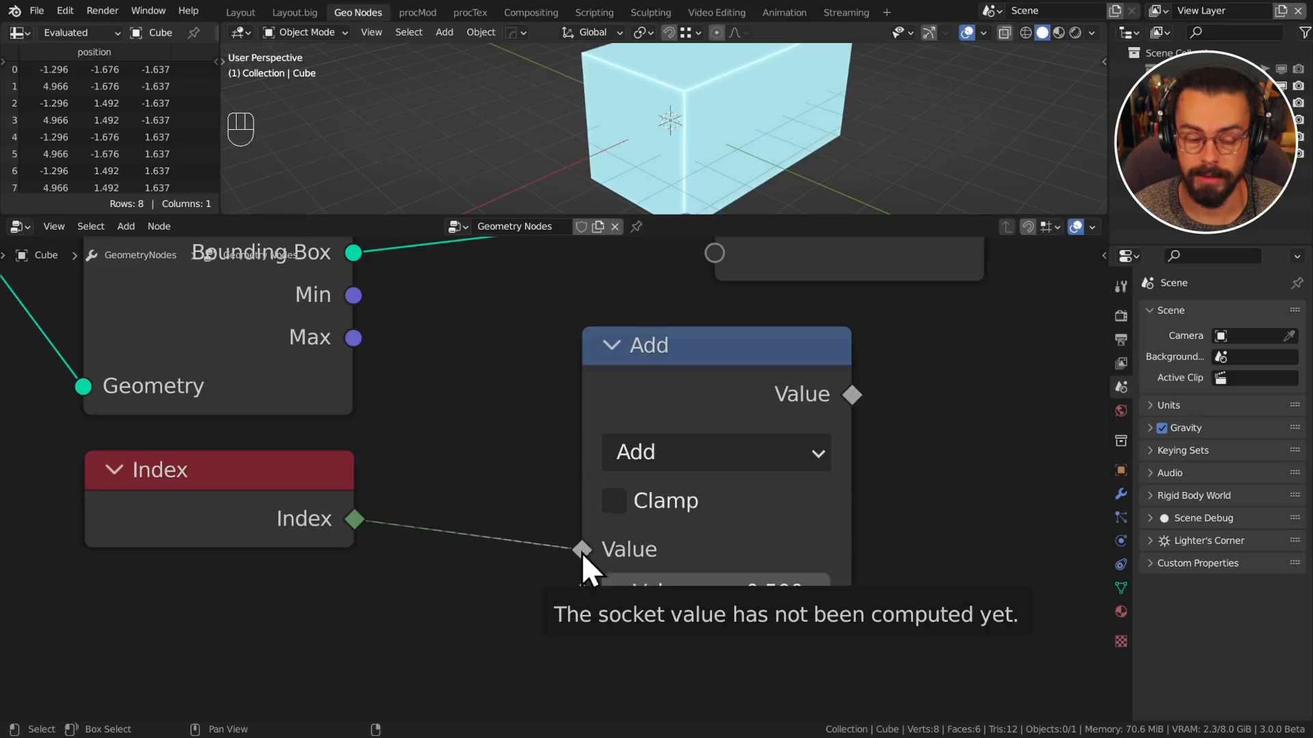
{"action": "mouse_move", "coordinate": [697, 557]}
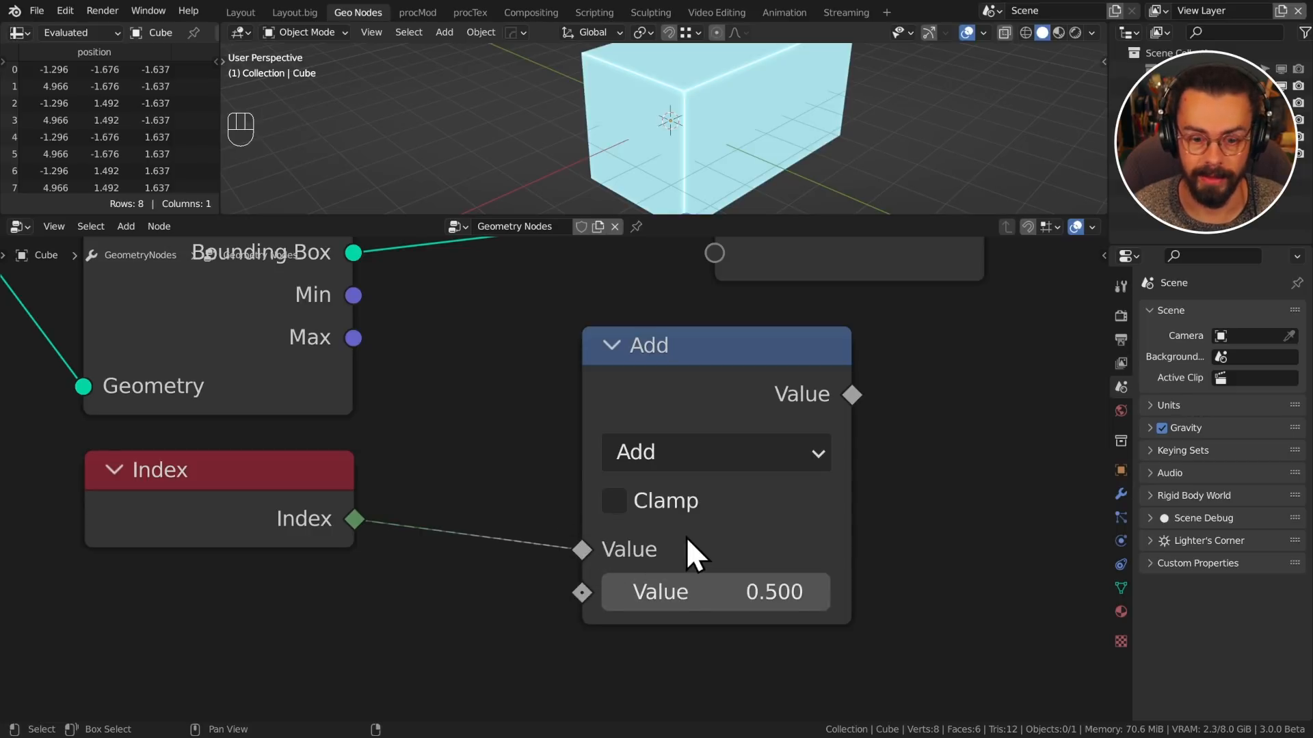
{"action": "left_click_drag", "start_coordinate": [852, 394], "coordinate": [992, 385]}
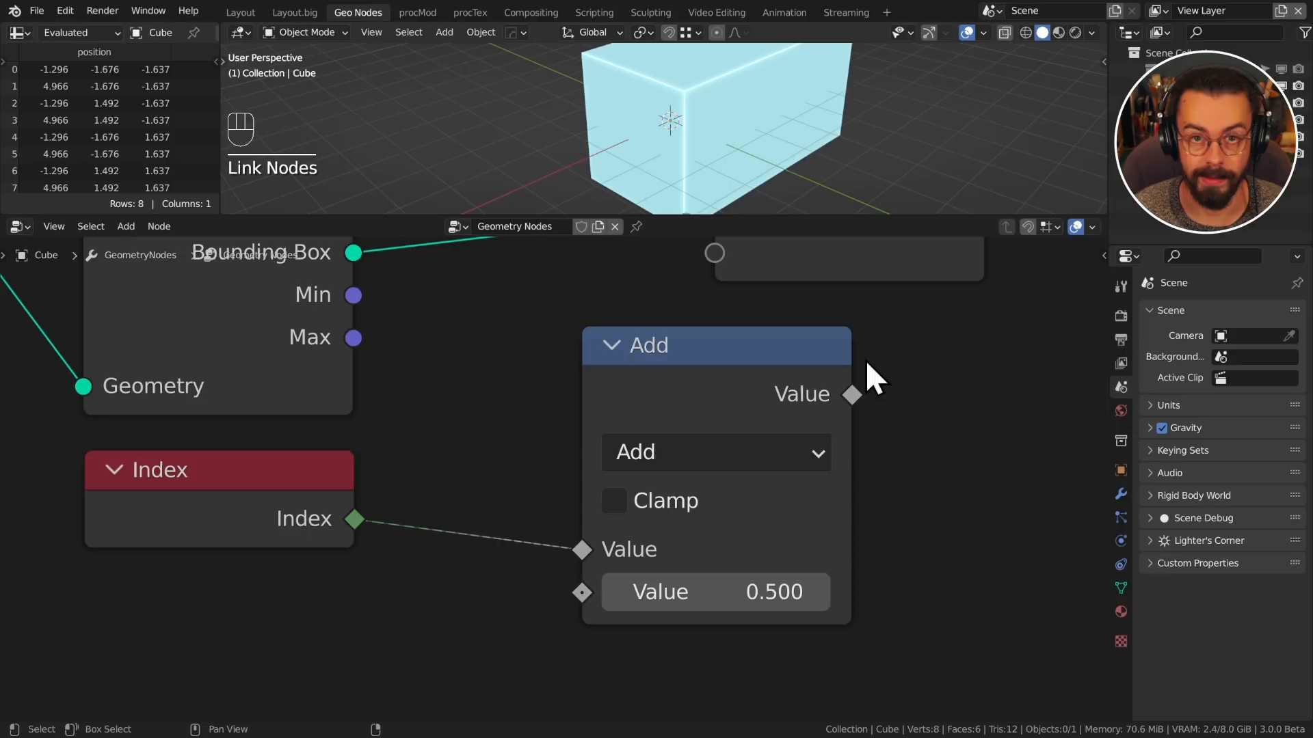
{"action": "mouse_move", "coordinate": [821, 668]}
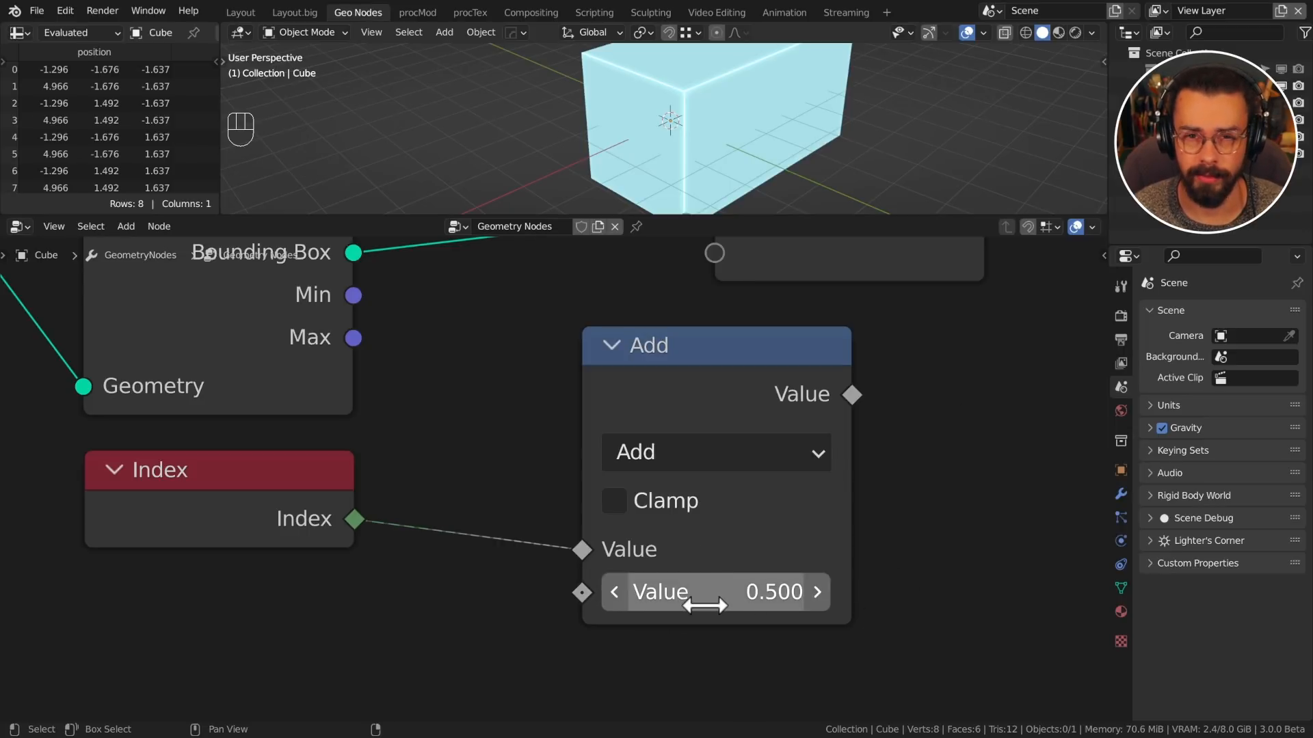
{"action": "left_click_drag", "start_coordinate": [581, 592], "coordinate": [436, 611]}
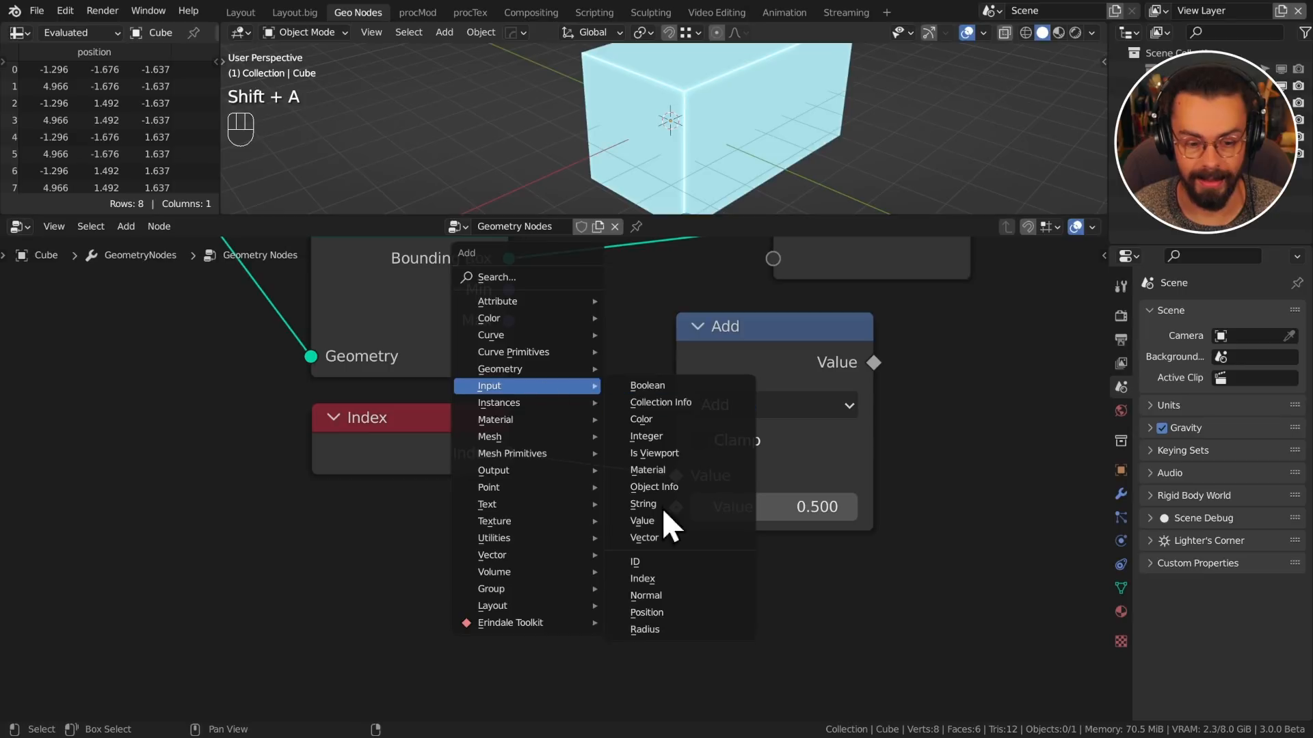
Step: Link a new Value node (0.000) into the Add node's second Value input
{"action": "left_click", "coordinate": [641, 520]}
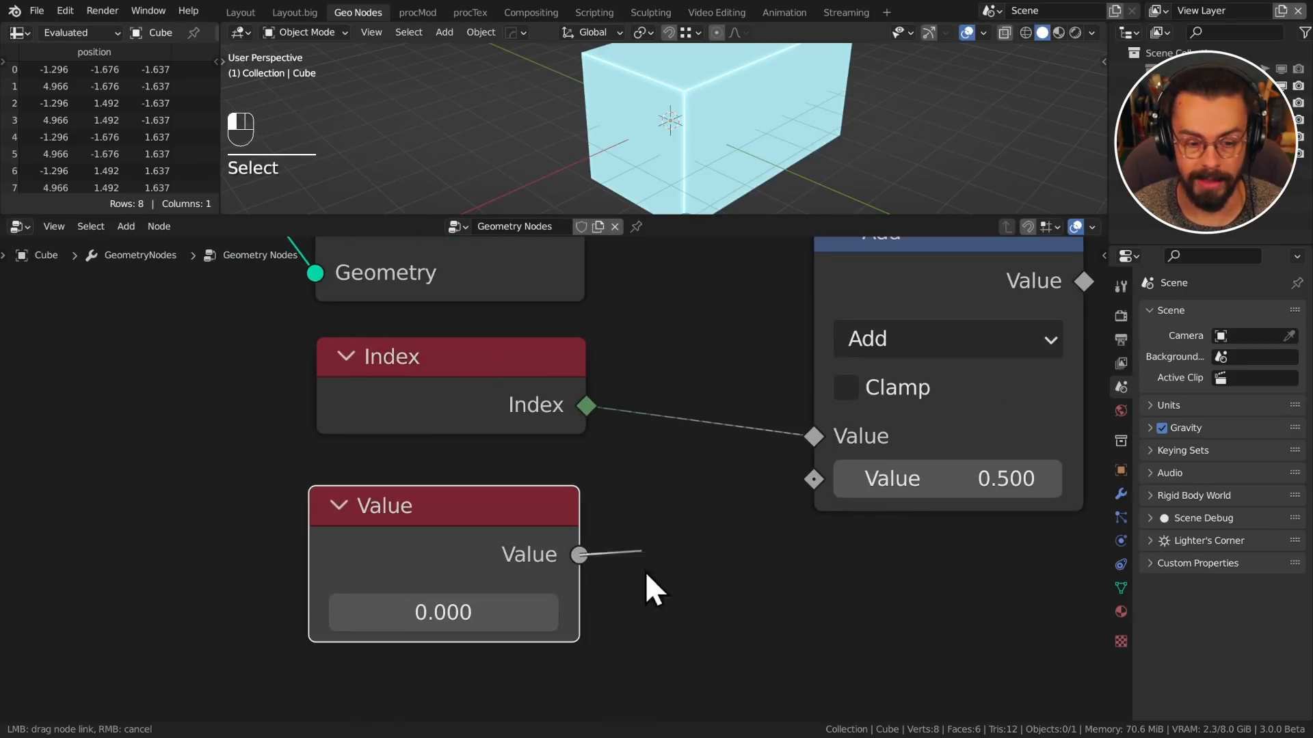
{"action": "left_click_drag", "start_coordinate": [581, 555], "coordinate": [716, 586]}
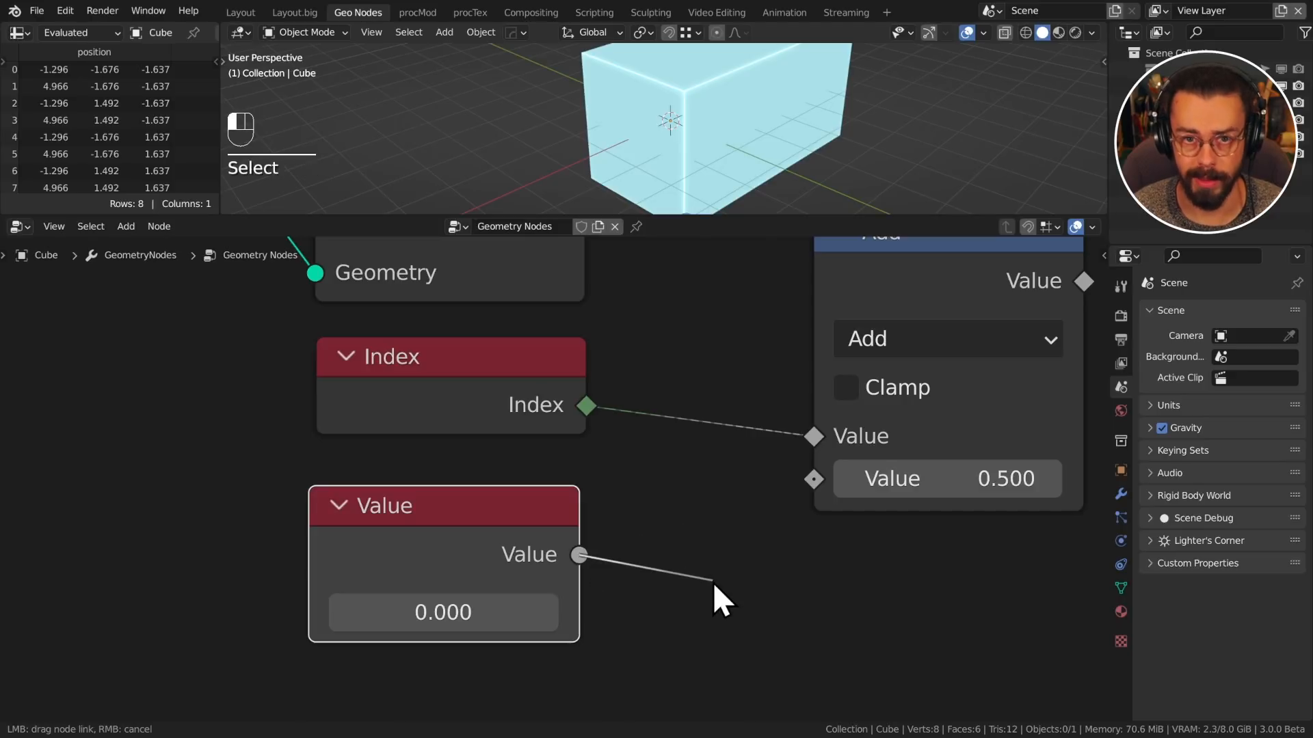
{"action": "left_click_drag", "start_coordinate": [580, 554], "coordinate": [808, 480]}
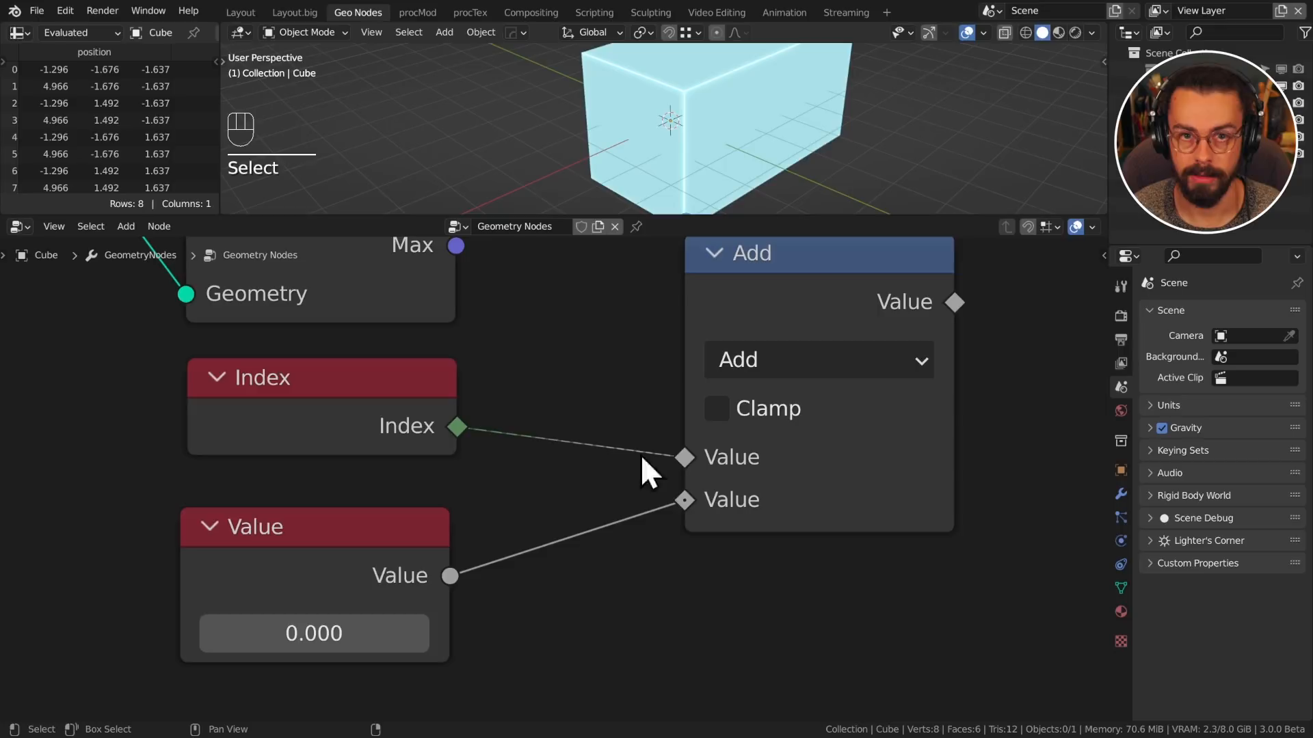
{"action": "mouse_move", "coordinate": [661, 465]}
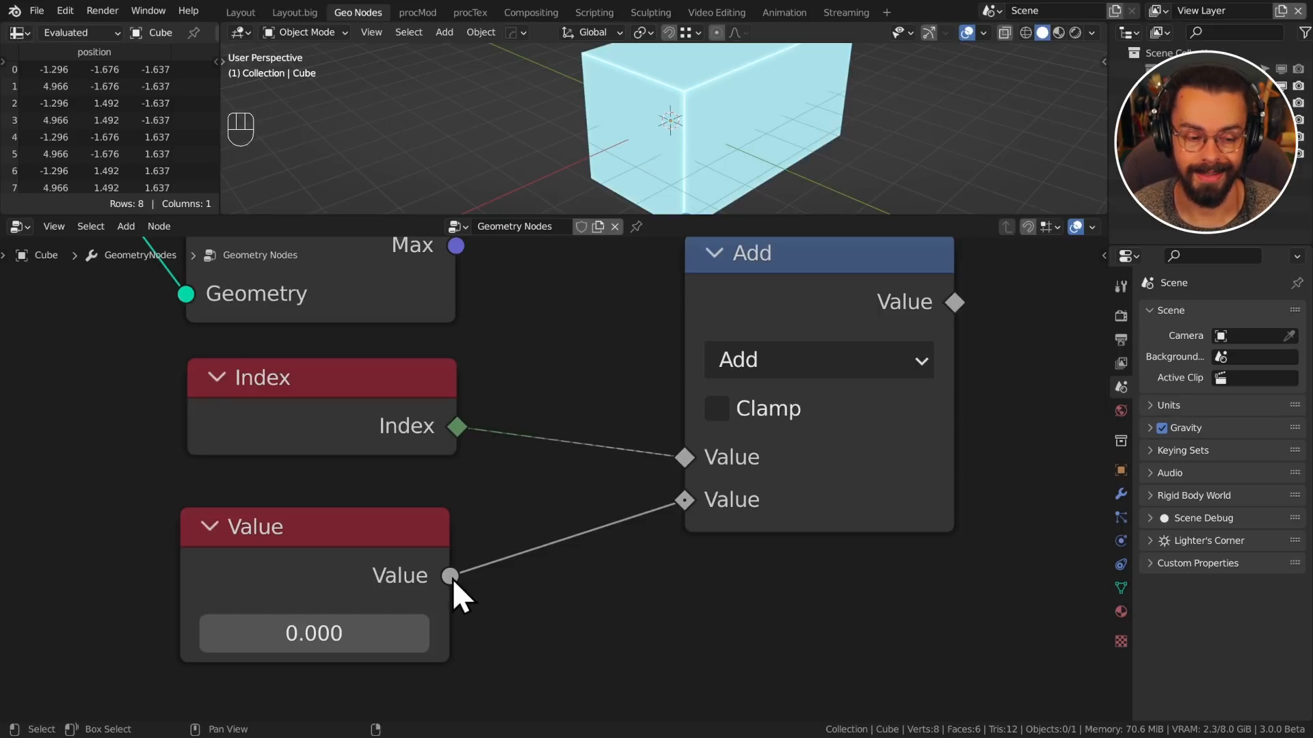
{"action": "mouse_move", "coordinate": [674, 559]}
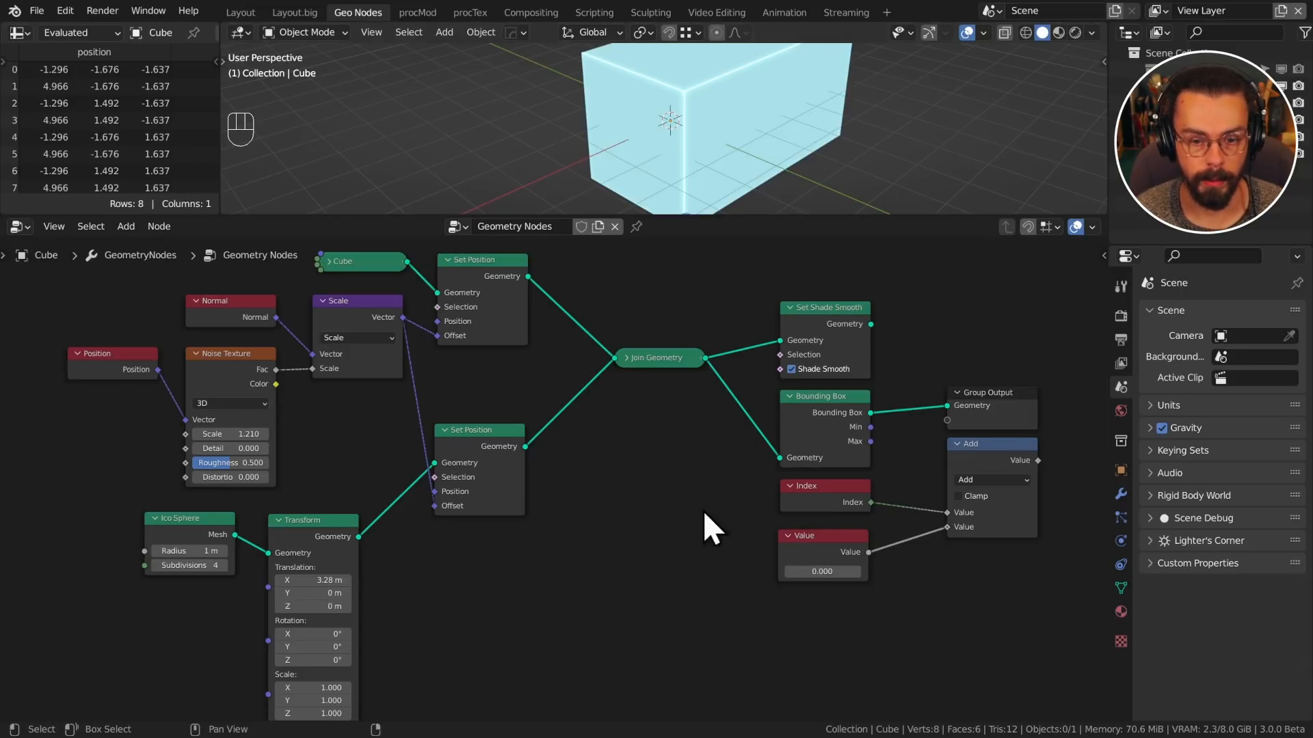
Step: Pan the node graph and bring up the Erindale Toolkit utilities in the add menu
{"action": "left_click_drag", "start_coordinate": [712, 527], "coordinate": [493, 511]}
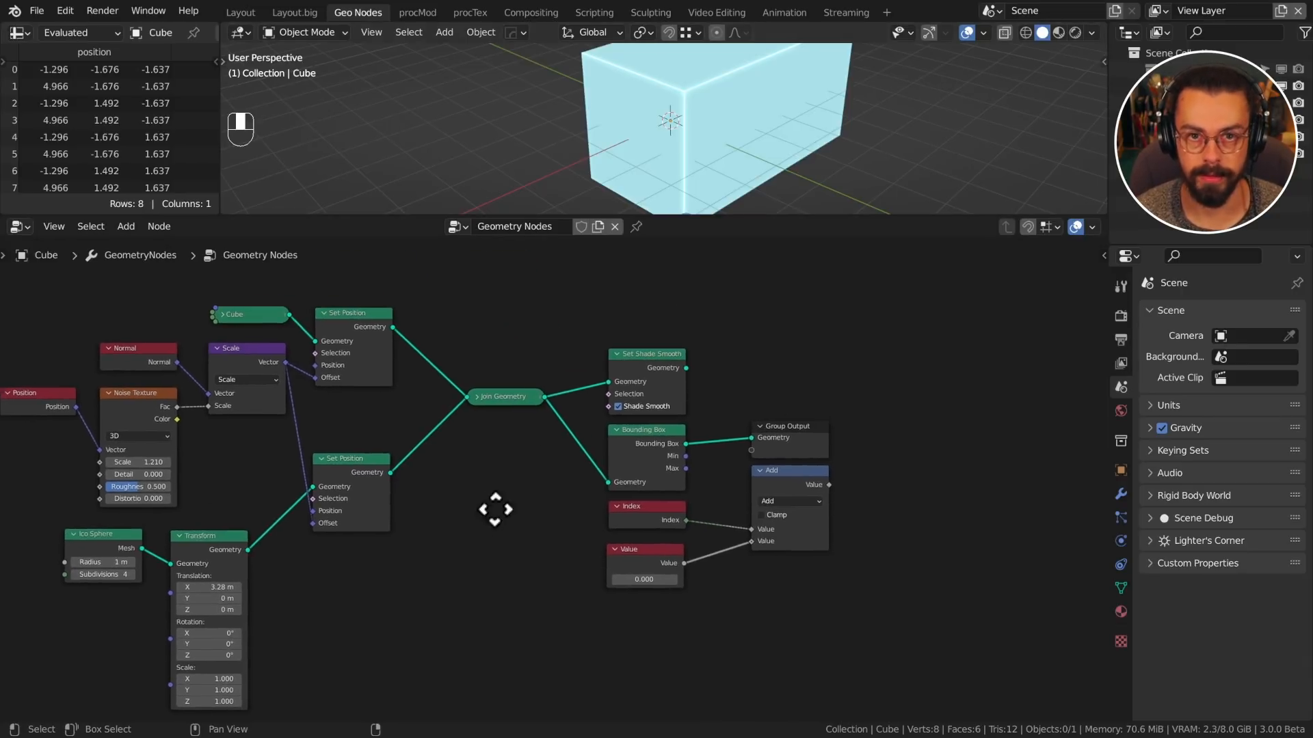
{"action": "key", "text": "shift+a"}
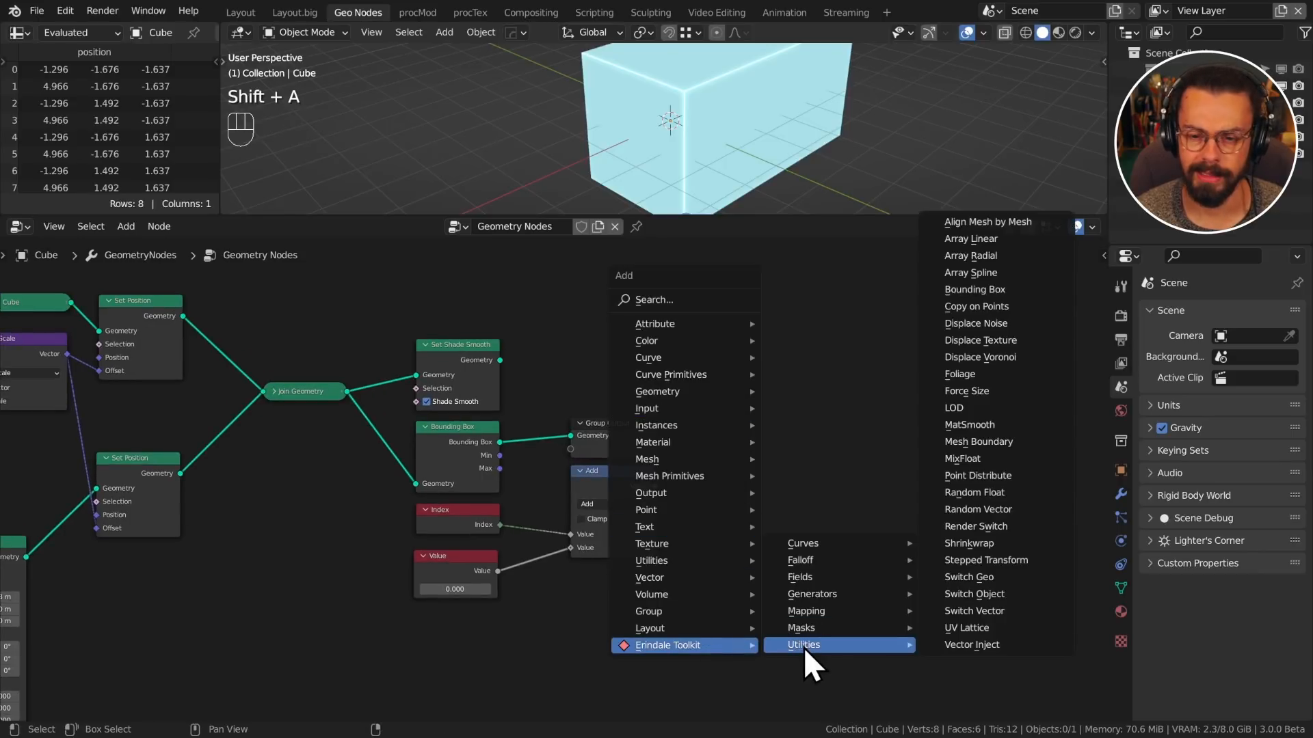
{"action": "mouse_move", "coordinate": [814, 611]}
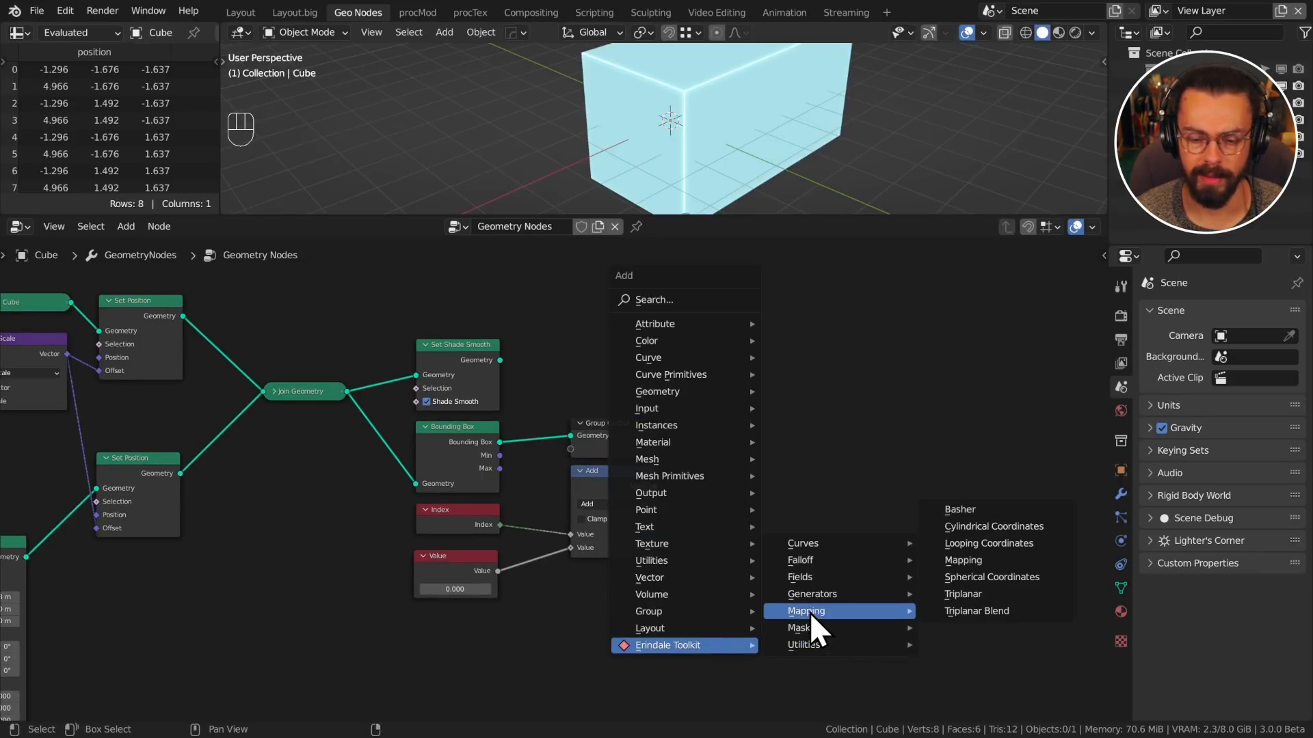
{"action": "mouse_move", "coordinate": [812, 595]}
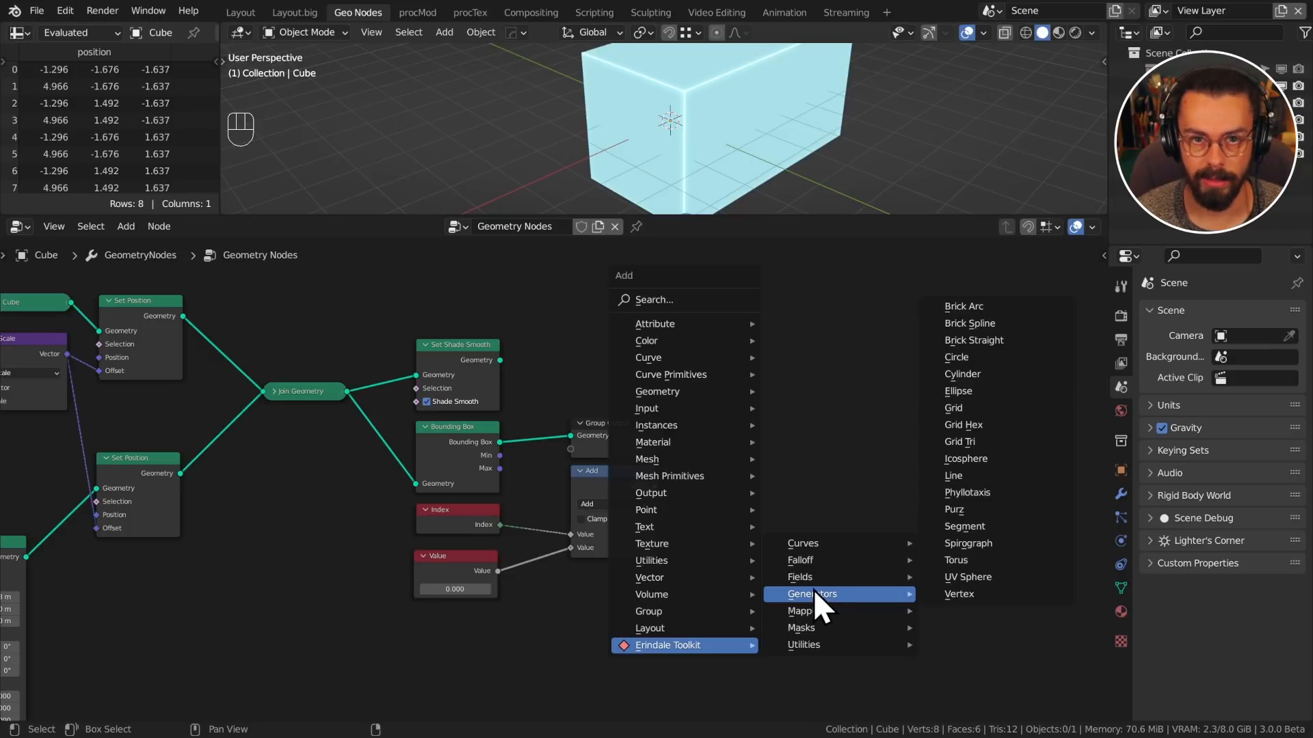
{"action": "mouse_move", "coordinate": [815, 553]}
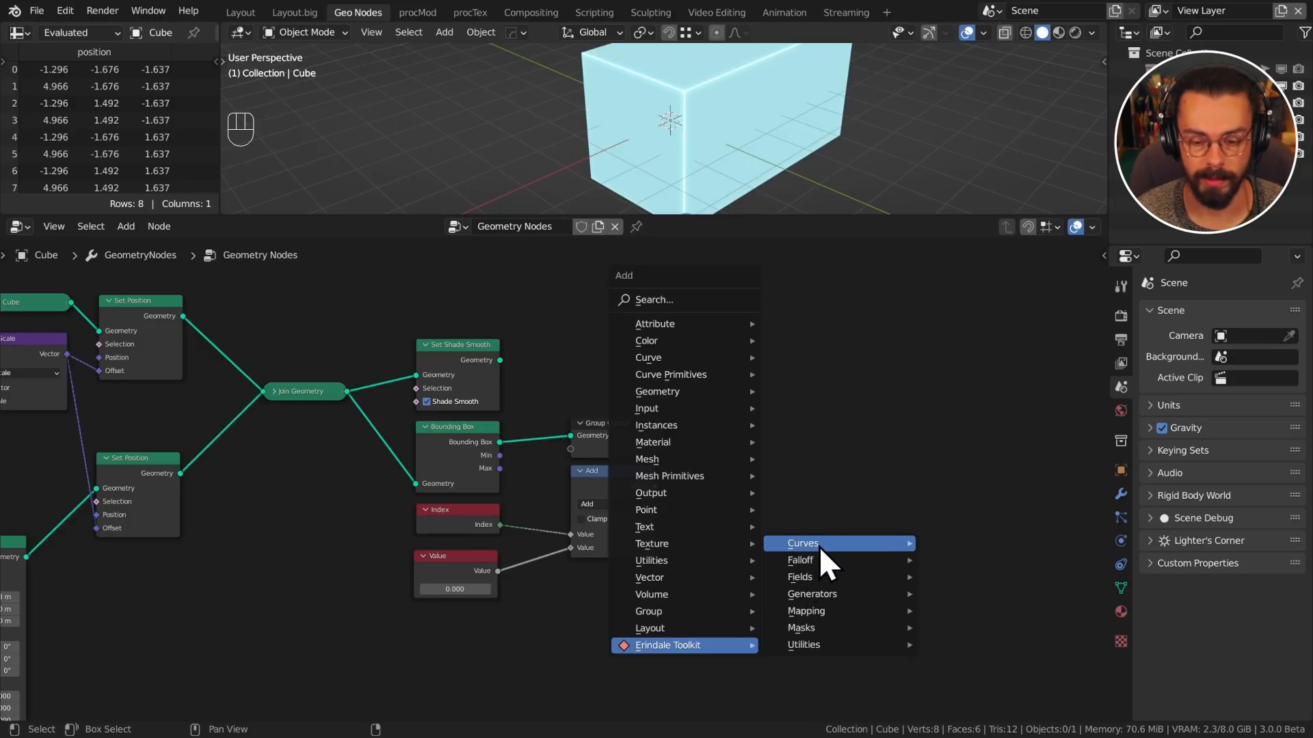
{"action": "mouse_move", "coordinate": [799, 577]}
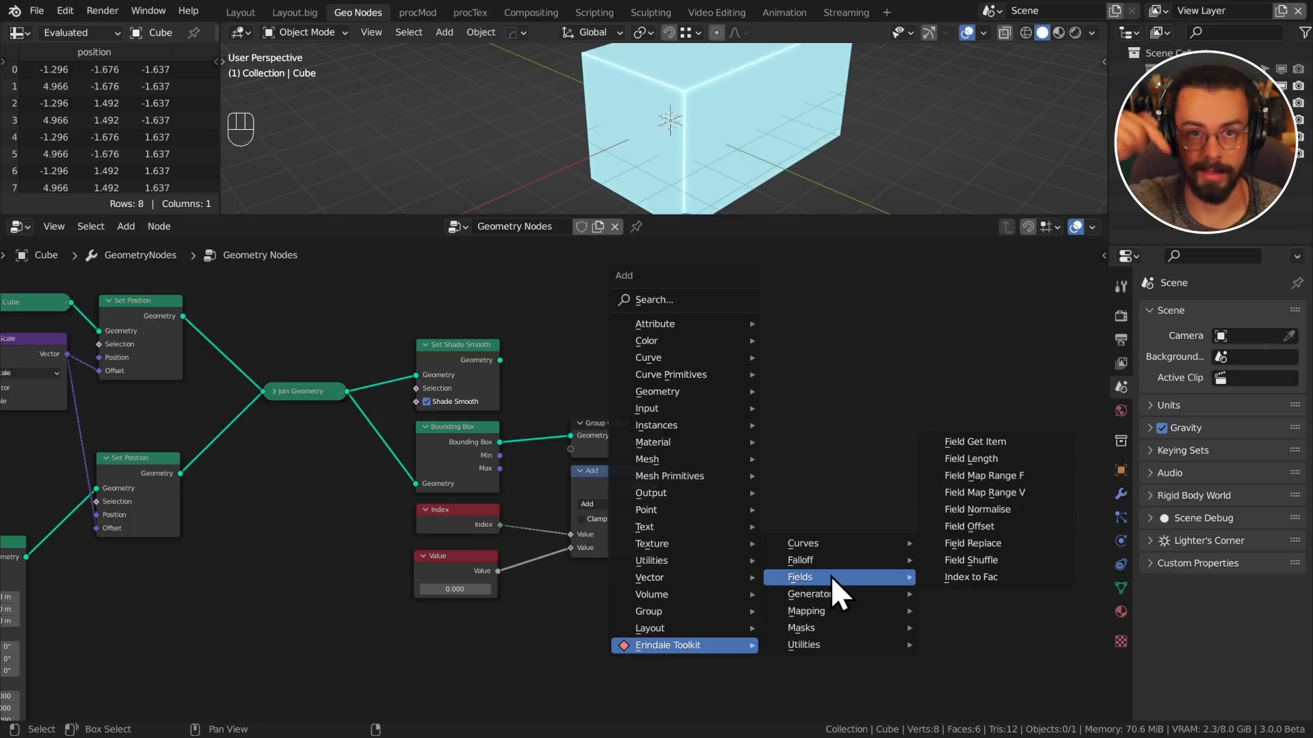